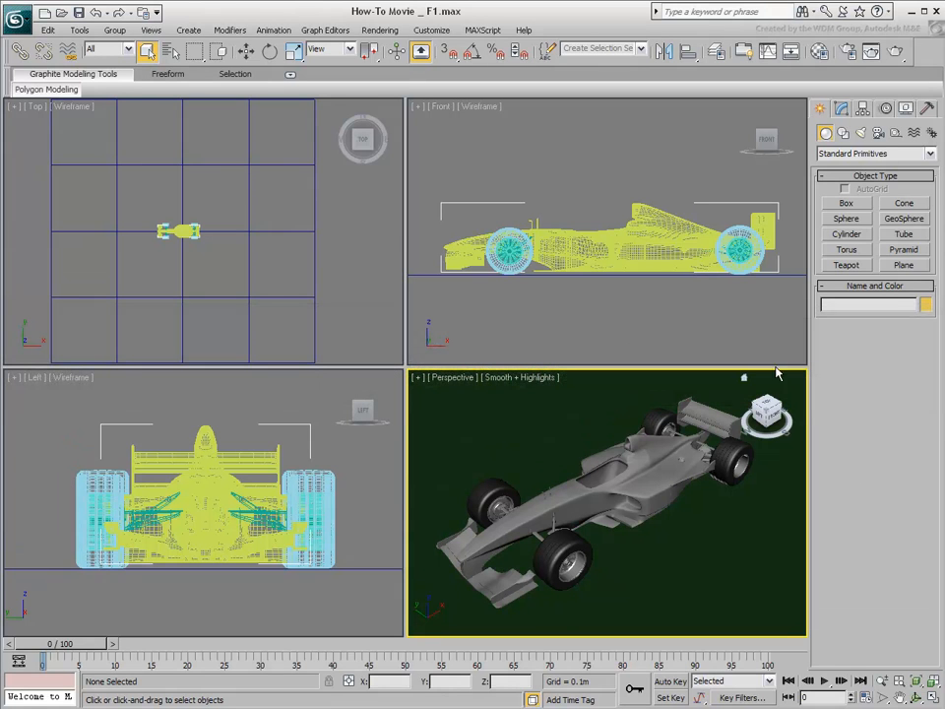
In the Custom UI and Defaults Switcher, choose Max tool settings with the ame-light scheme.
left_click(431, 29)
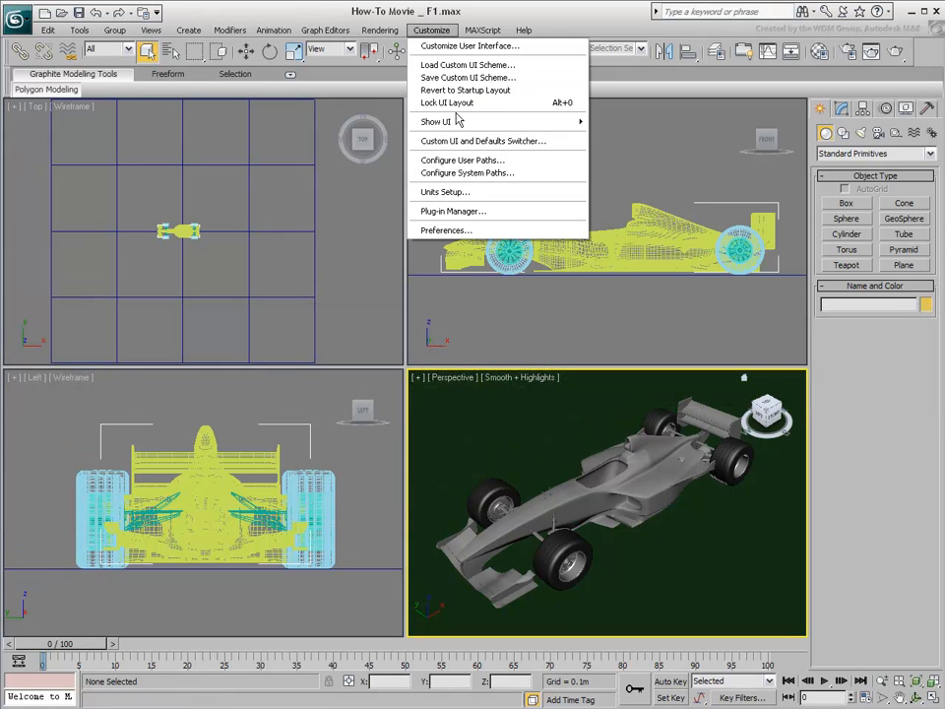
left_click(483, 142)
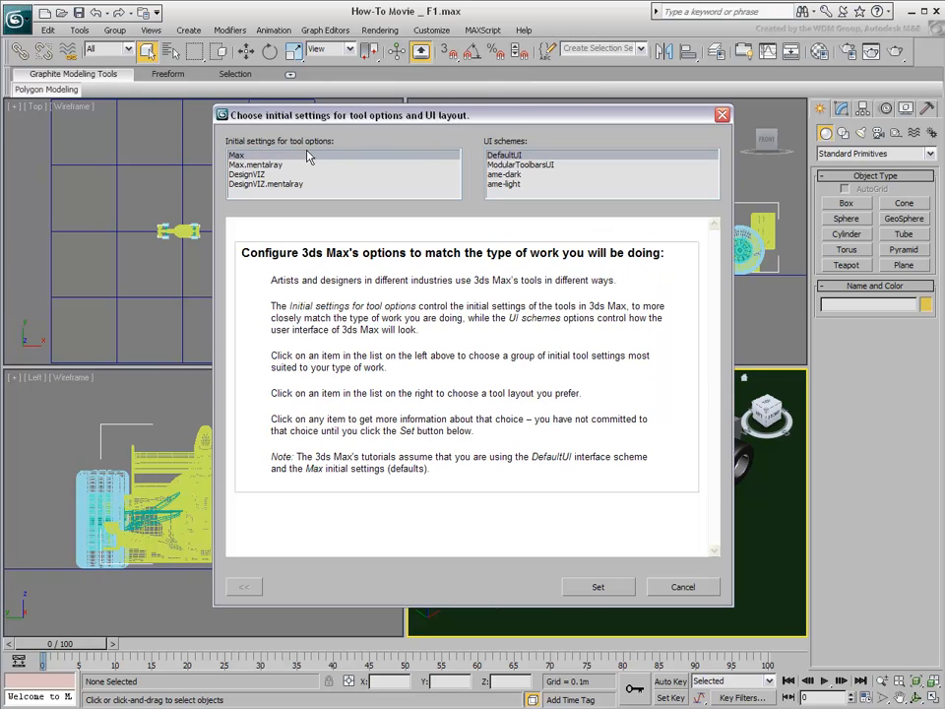
left_click(236, 154)
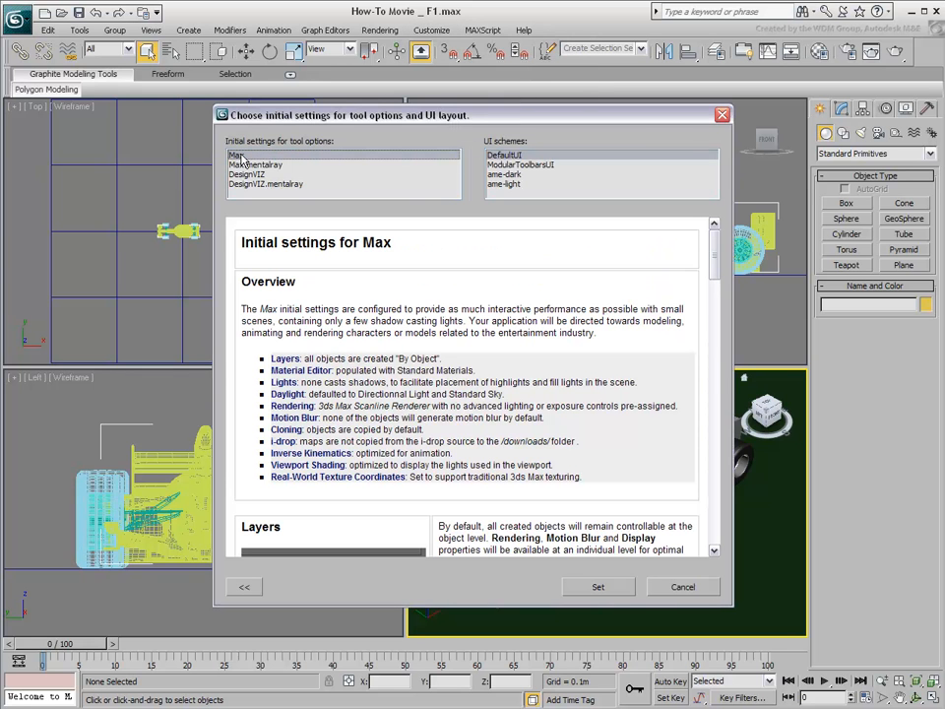
left_click(240, 154)
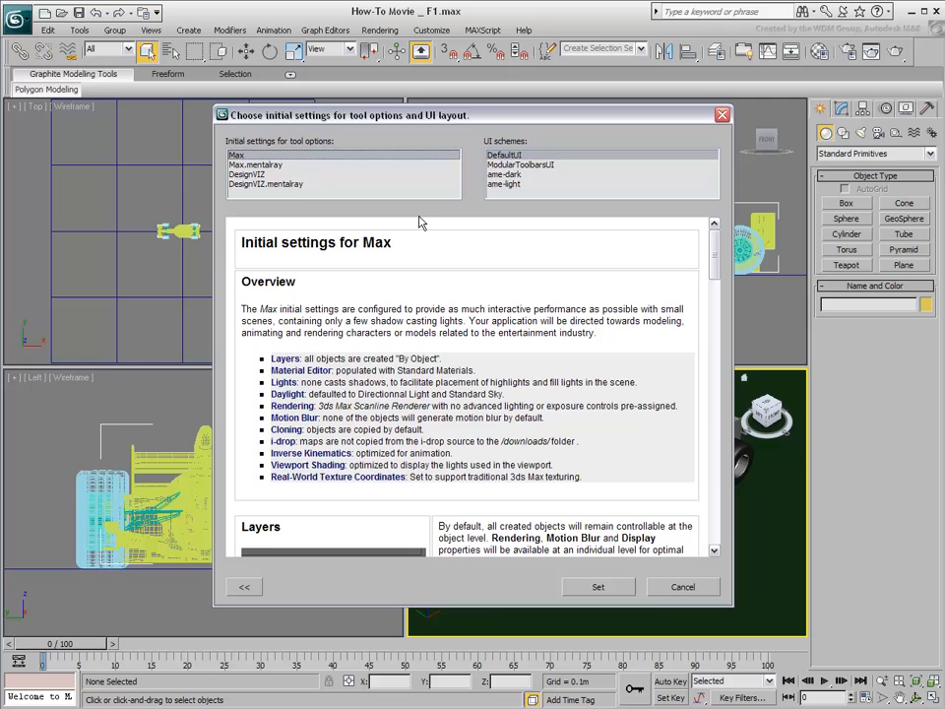
left_click(504, 185)
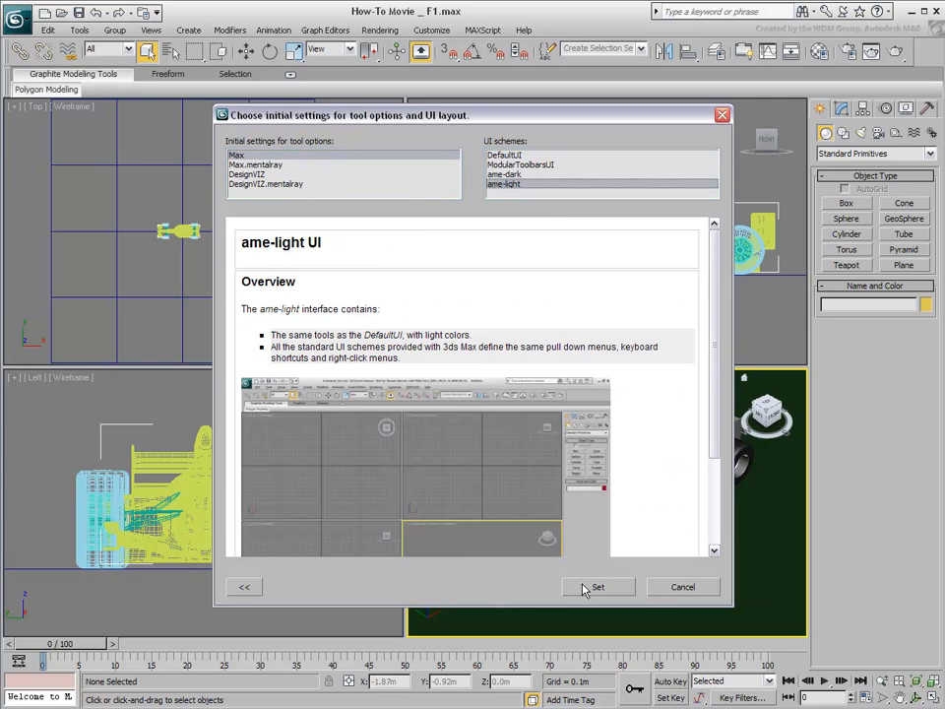
Apply the chosen defaults and dismiss the restart notice.
left_click(599, 587)
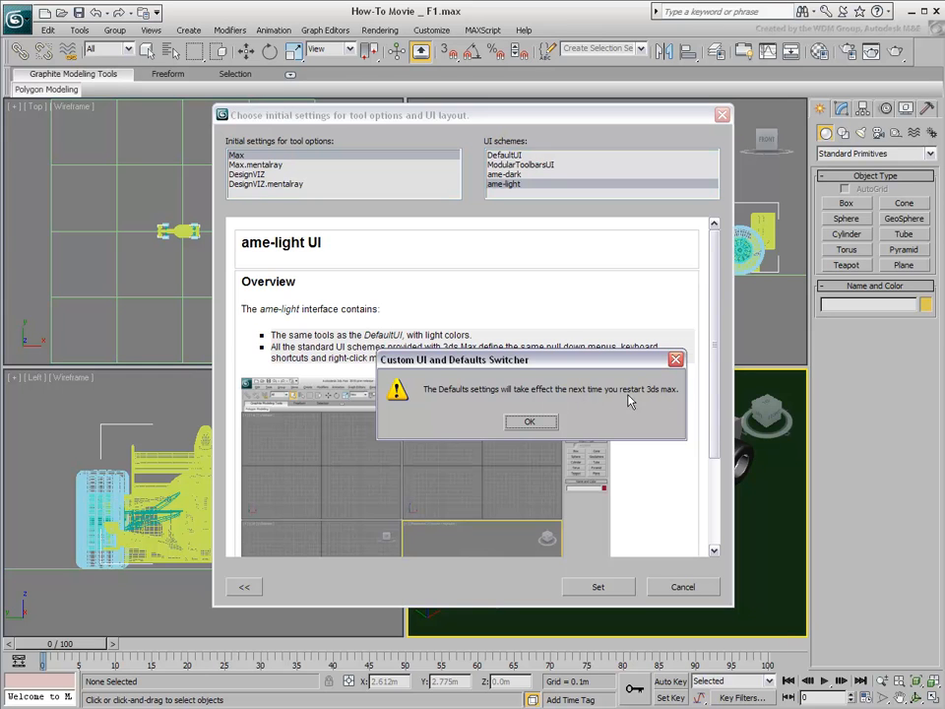
left_click(530, 421)
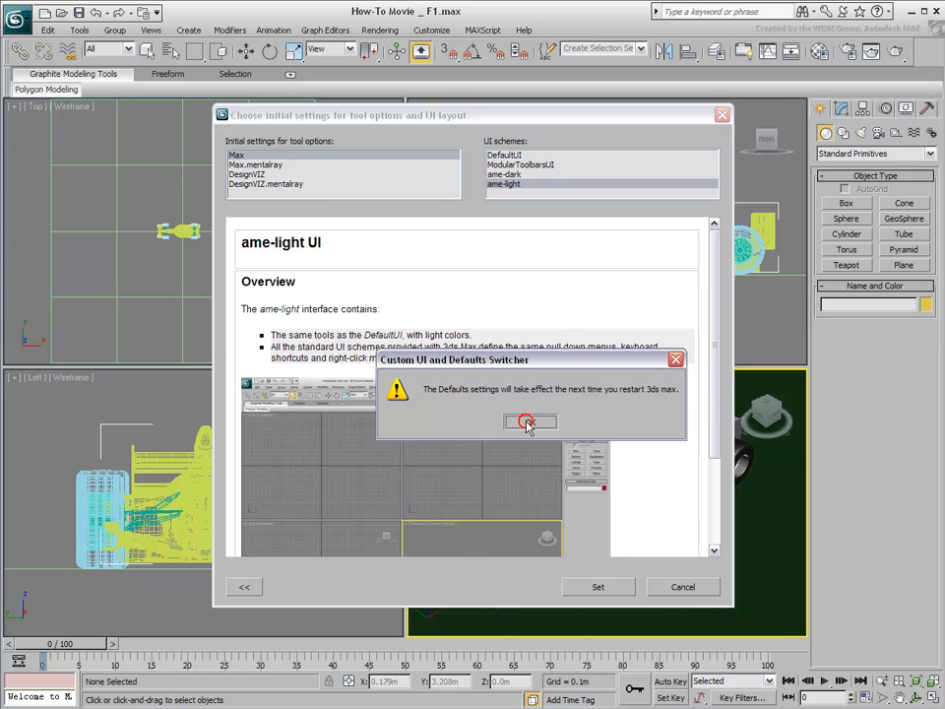
left_click(530, 422)
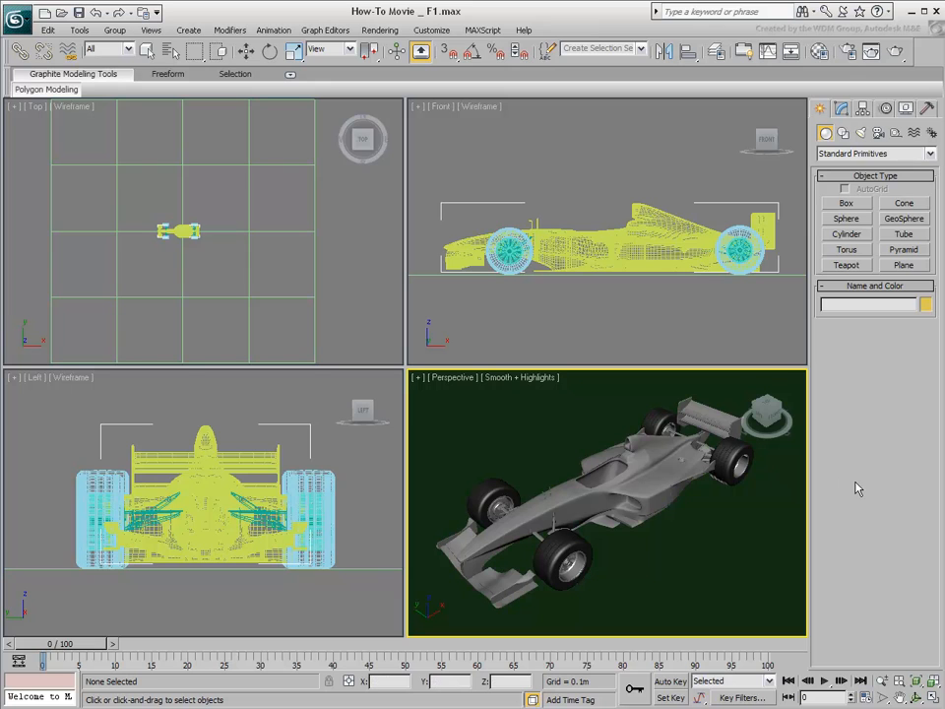
mouse_move(861, 489)
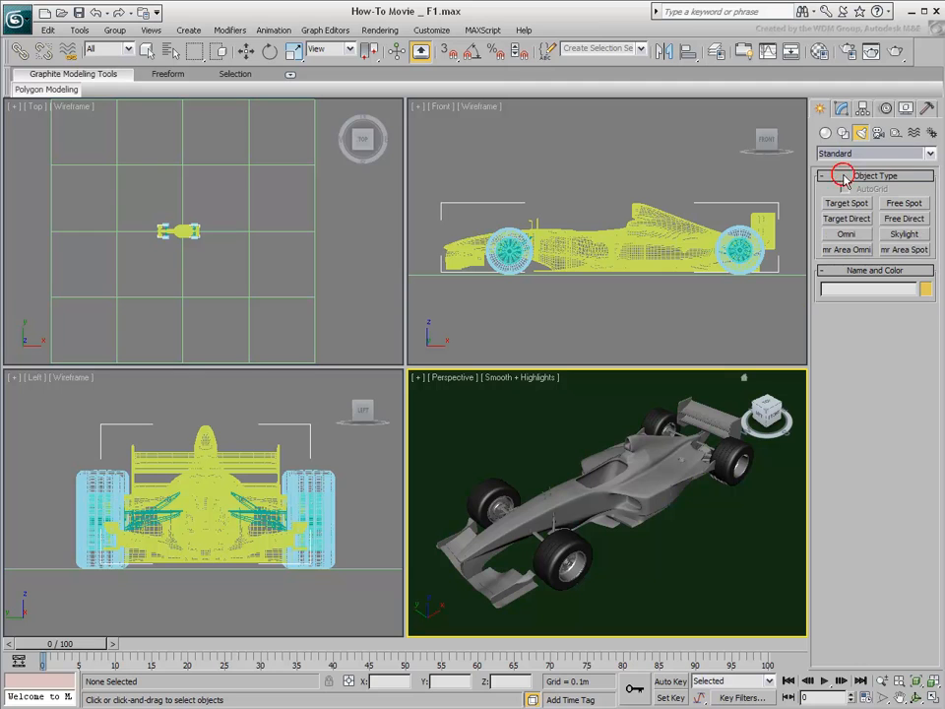
Place a target directional light Direct01 shining down onto the car from one side.
left_click(847, 217)
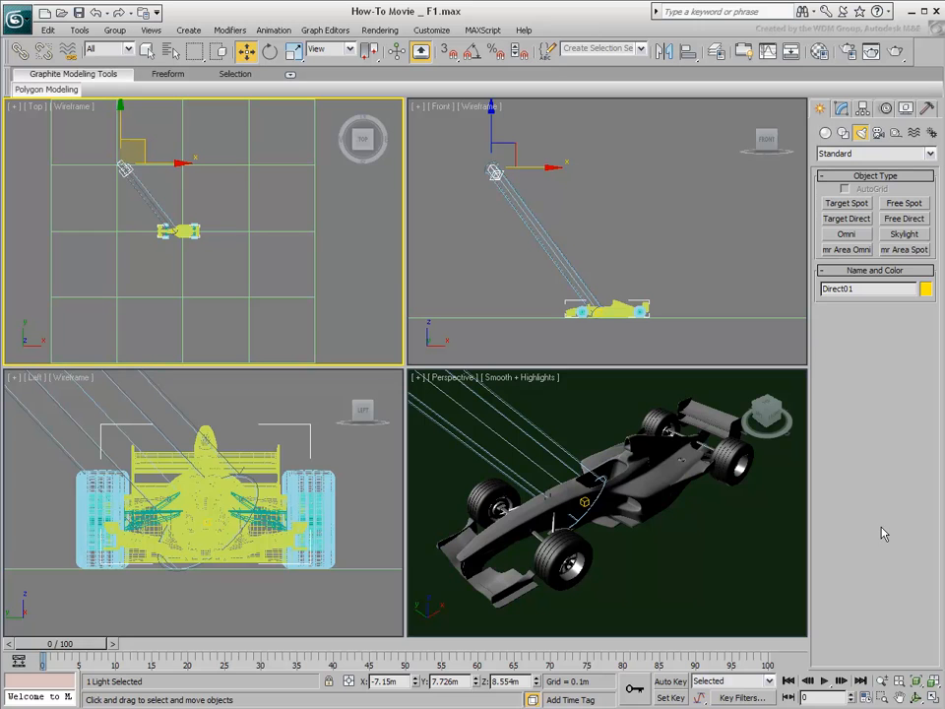
Give Direct01 ray-traced shadows and widen its hotspot/falloff with Overshoot to cover the car.
left_click(841, 108)
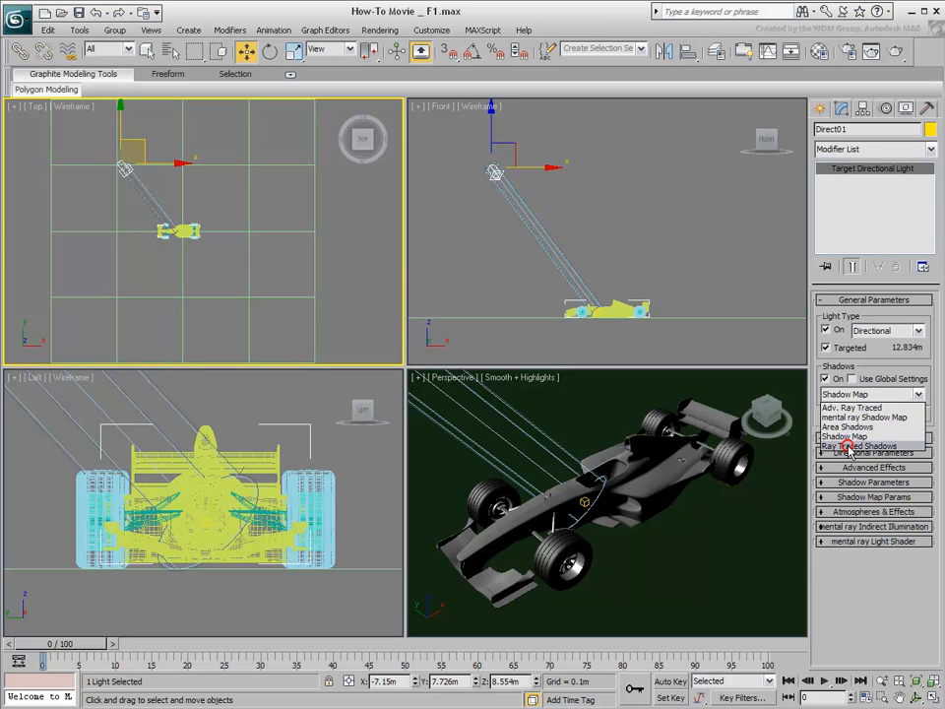
left_click(855, 445)
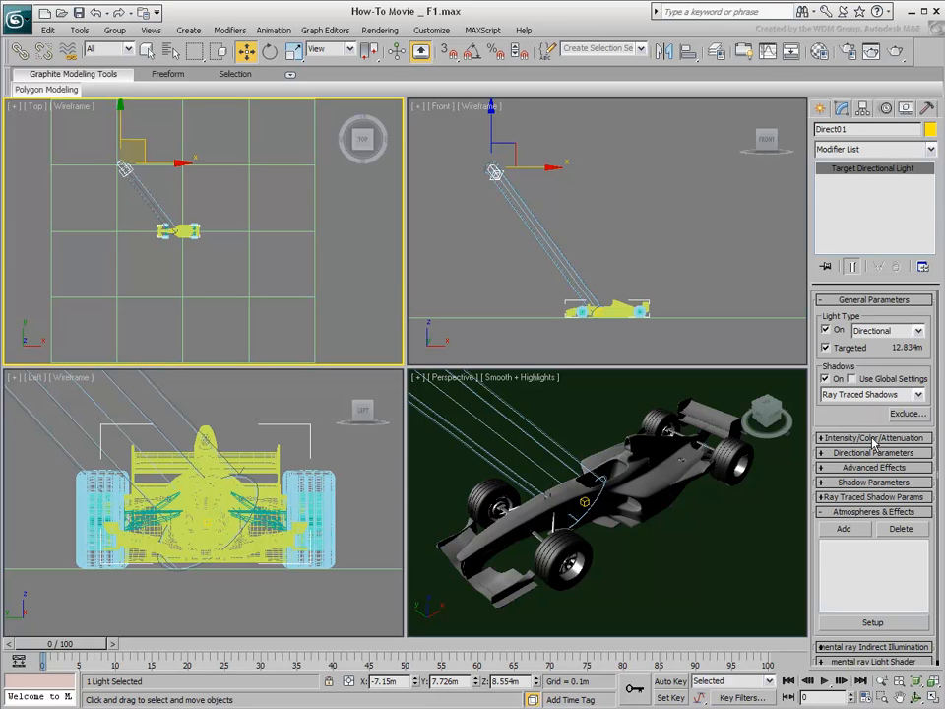
left_click(874, 437)
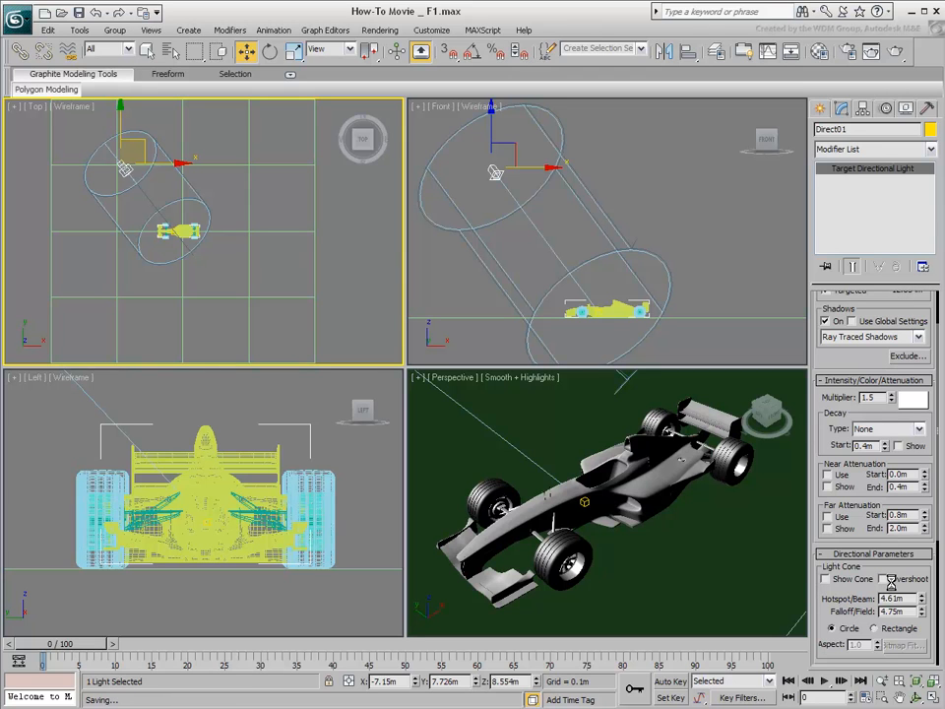
left_click(882, 579)
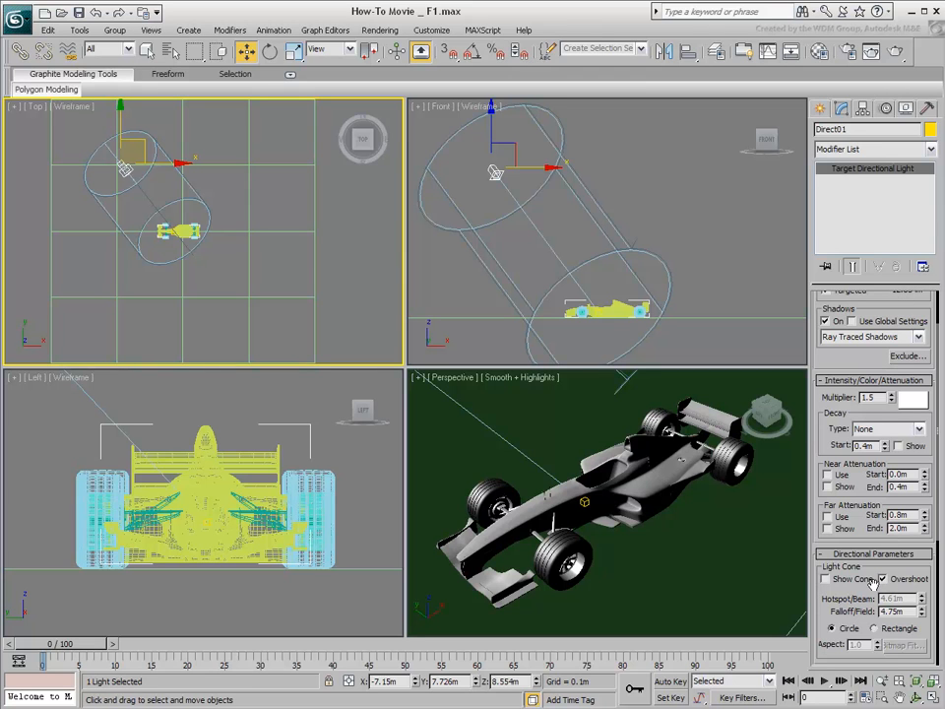
left_click(882, 579)
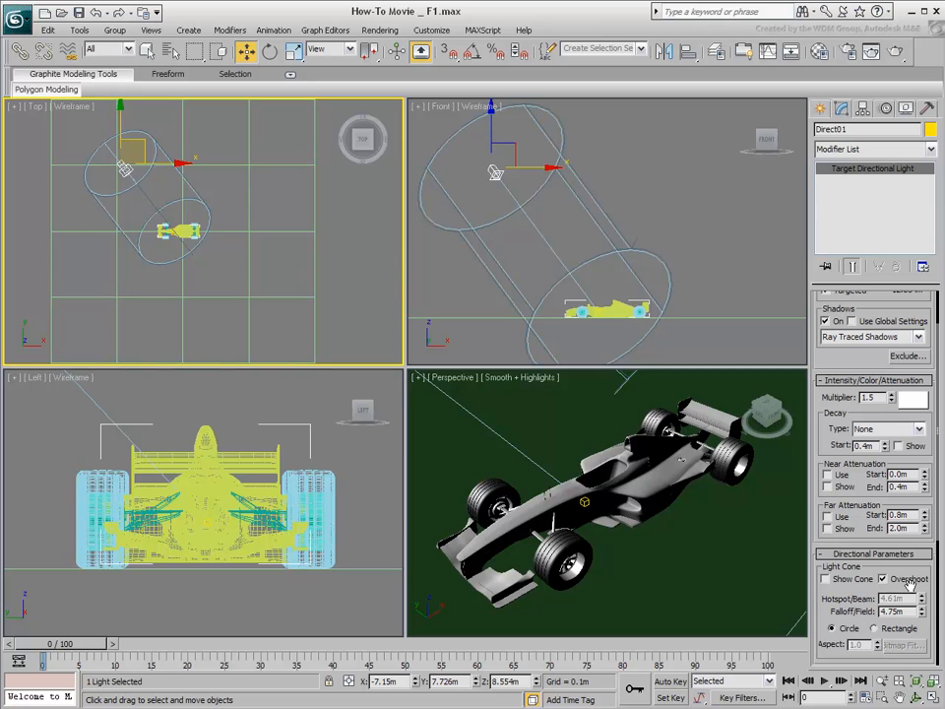
mouse_move(752, 532)
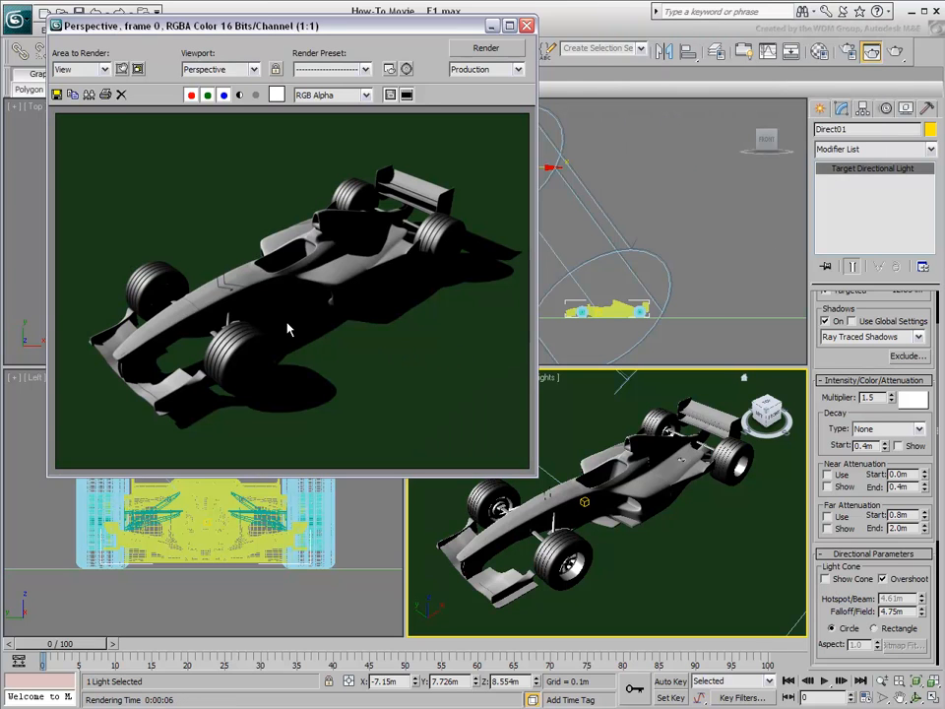
mouse_move(303, 394)
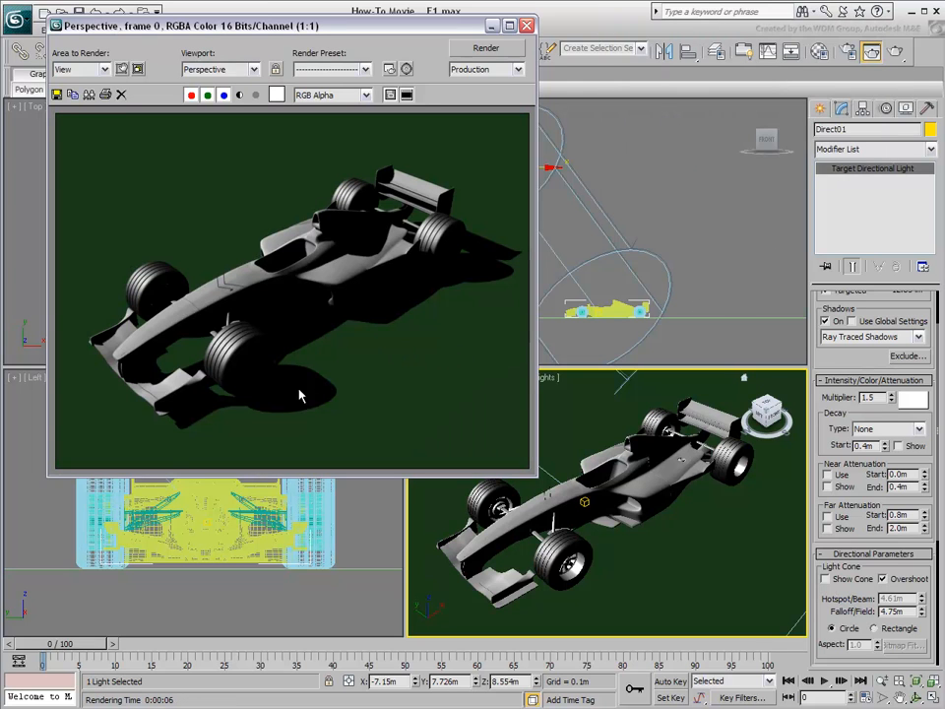
mouse_move(478, 418)
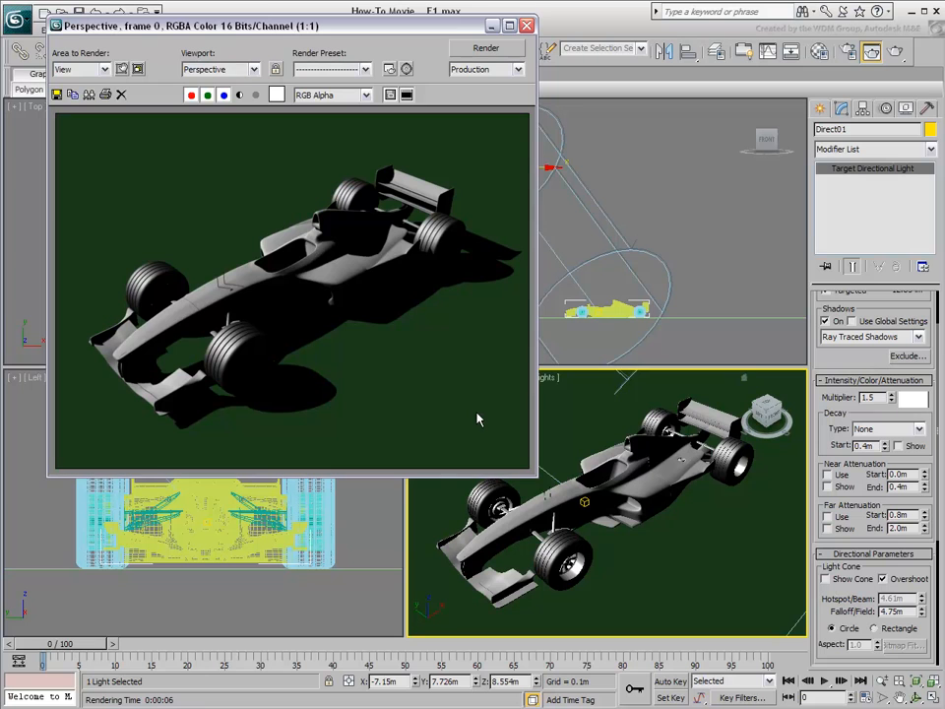
Close the test render showing the directional light's hard cast shadows.
left_click(528, 25)
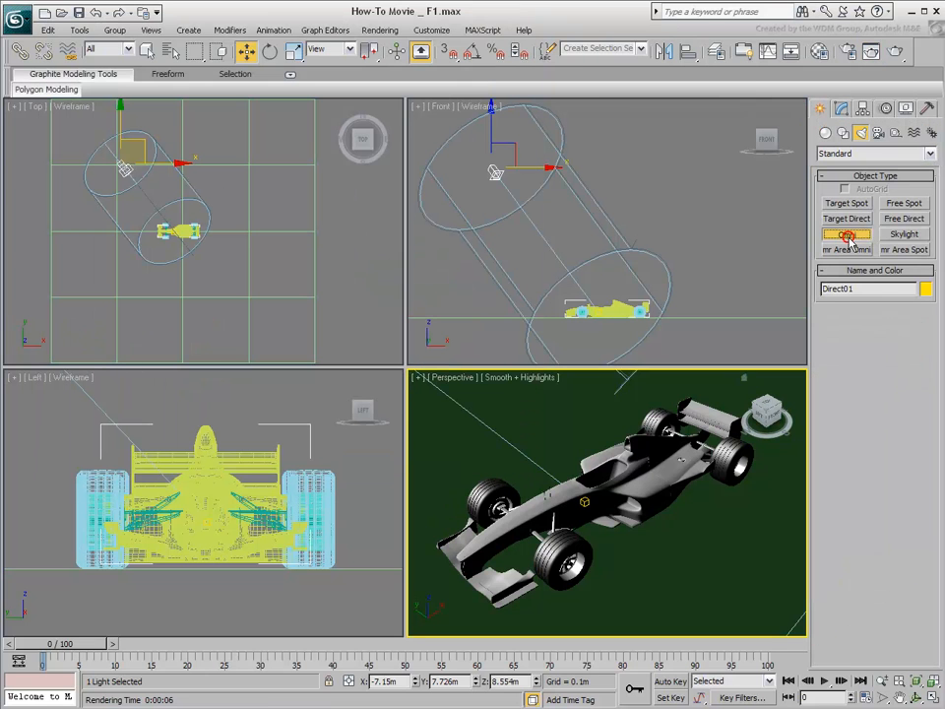
Add an omni light Omni01 in front of the car with ray-traced shadows.
left_click(847, 235)
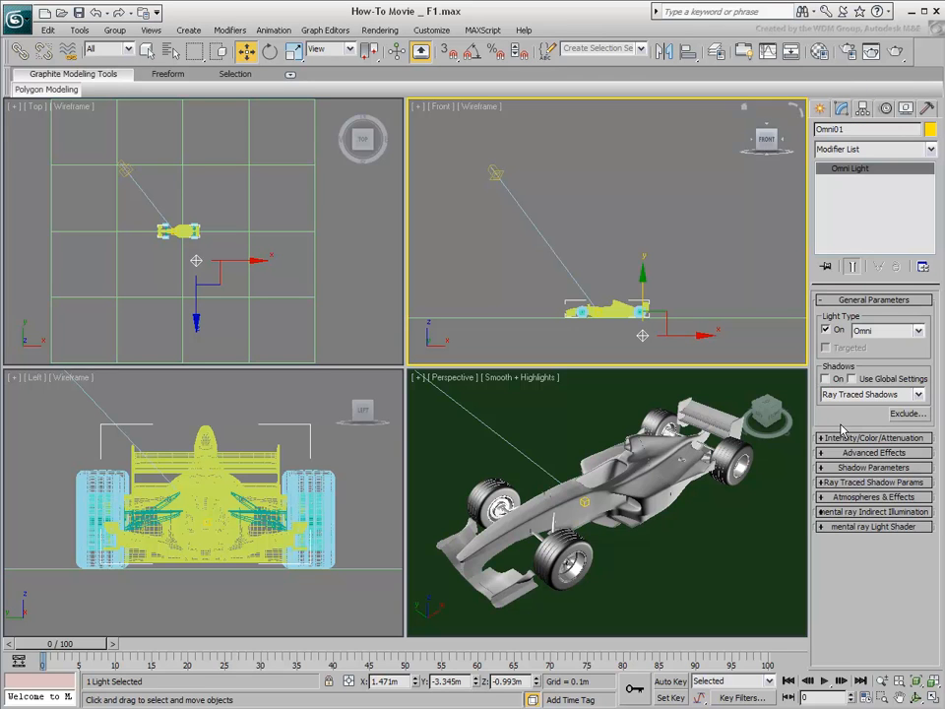
left_click(875, 437)
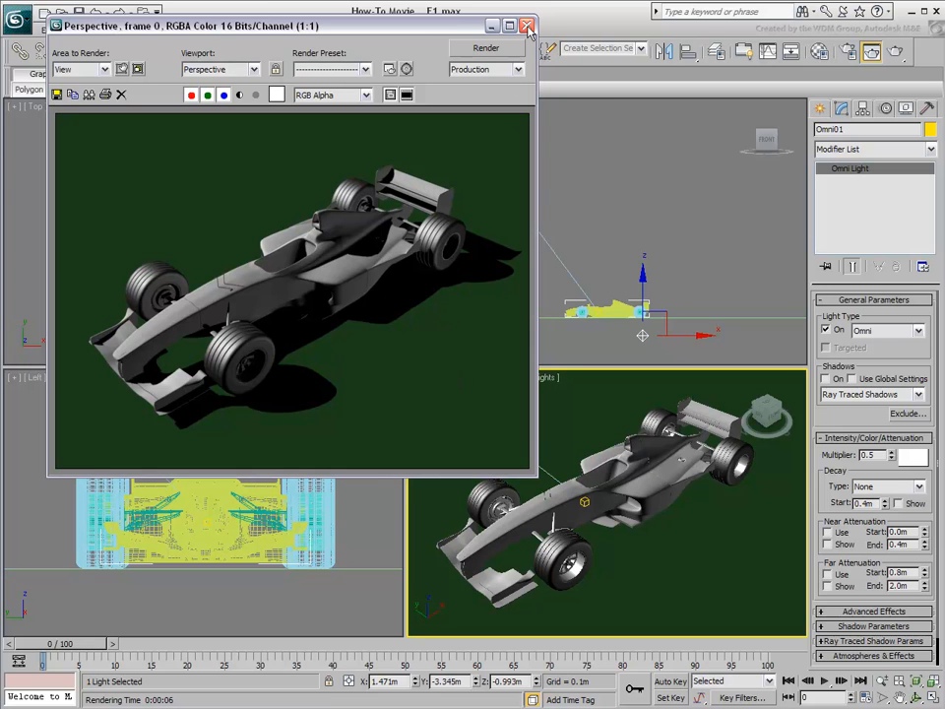
Close the softer-shadow render made with the omni fill light.
left_click(528, 24)
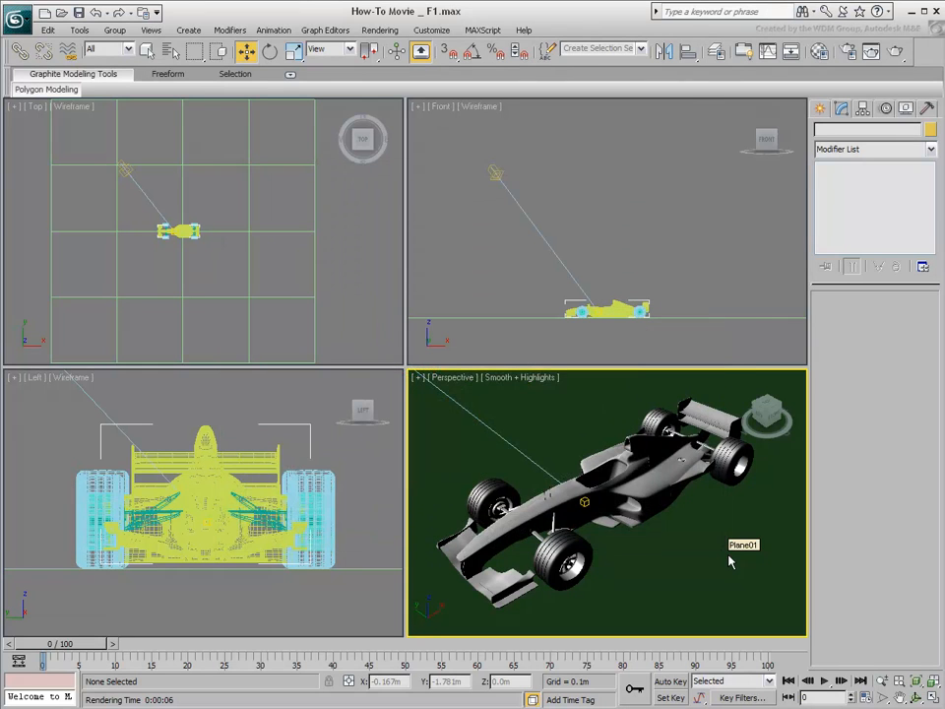
Create target spotlight Spot01 aimed at the car with shadow-map shadows enabled.
left_click(819, 108)
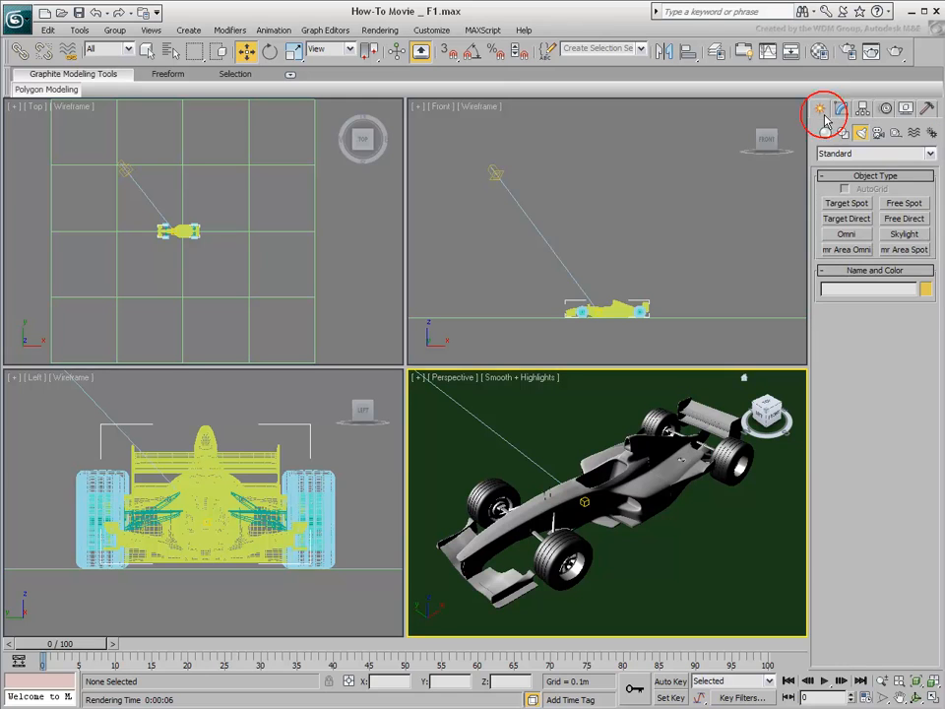
left_click(845, 203)
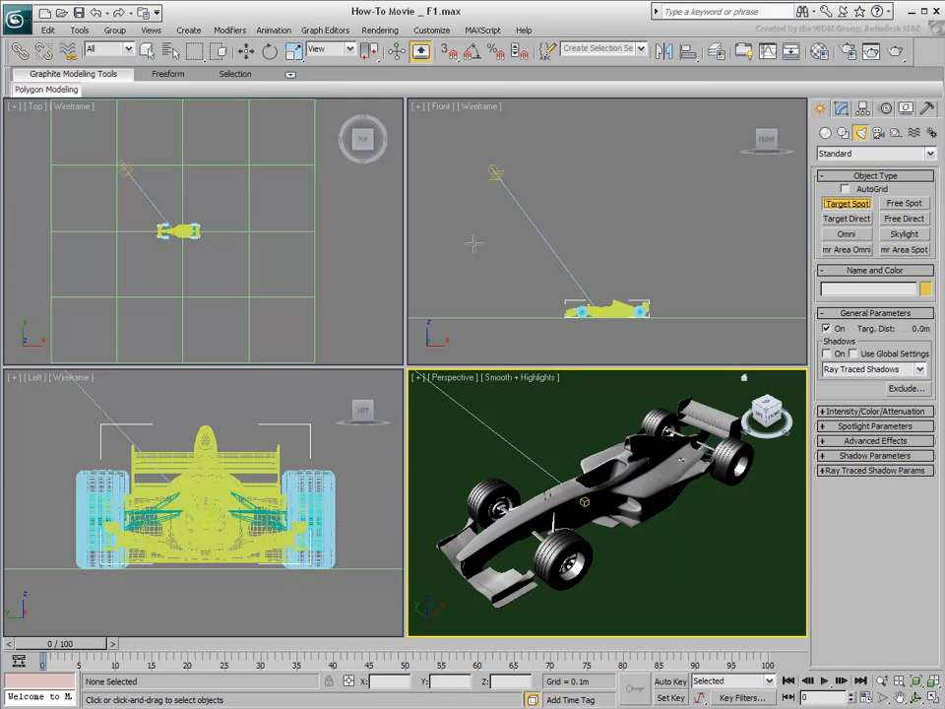
left_click(614, 313)
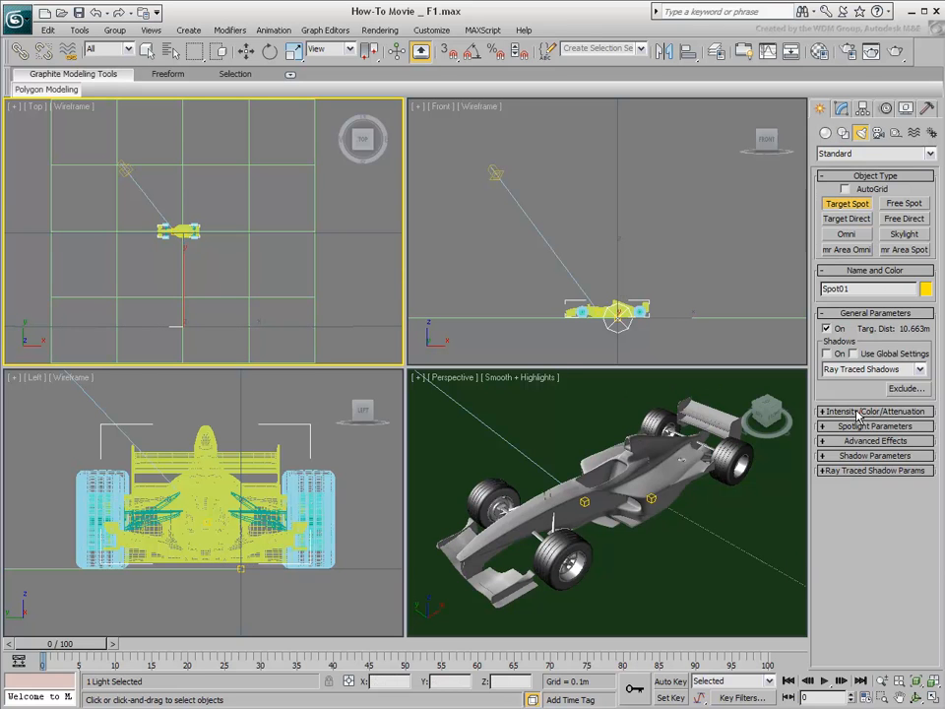
left_click(874, 412)
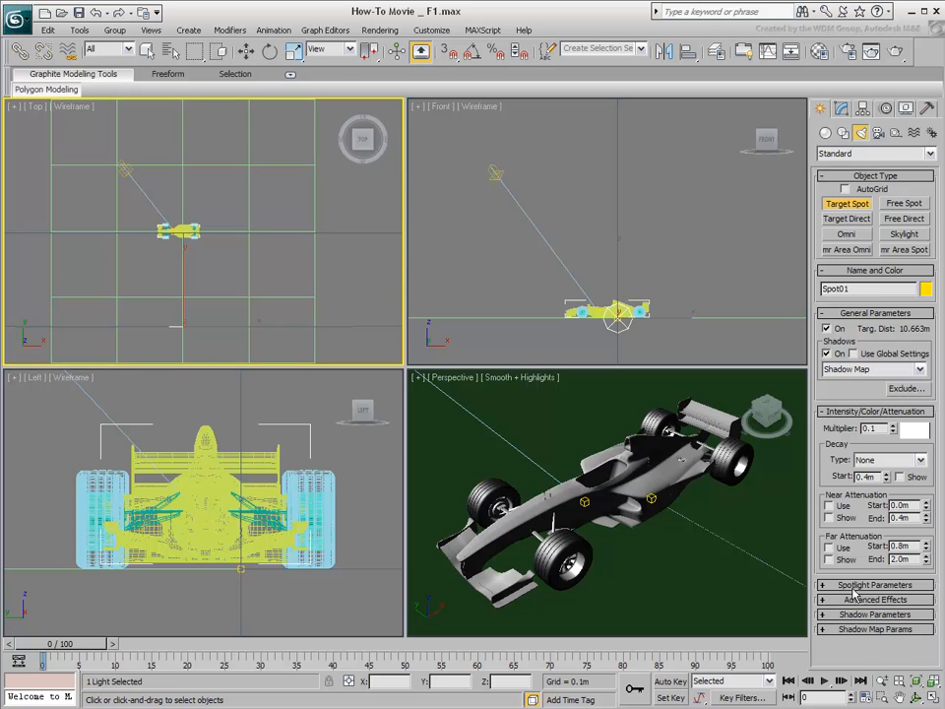
left_click(875, 585)
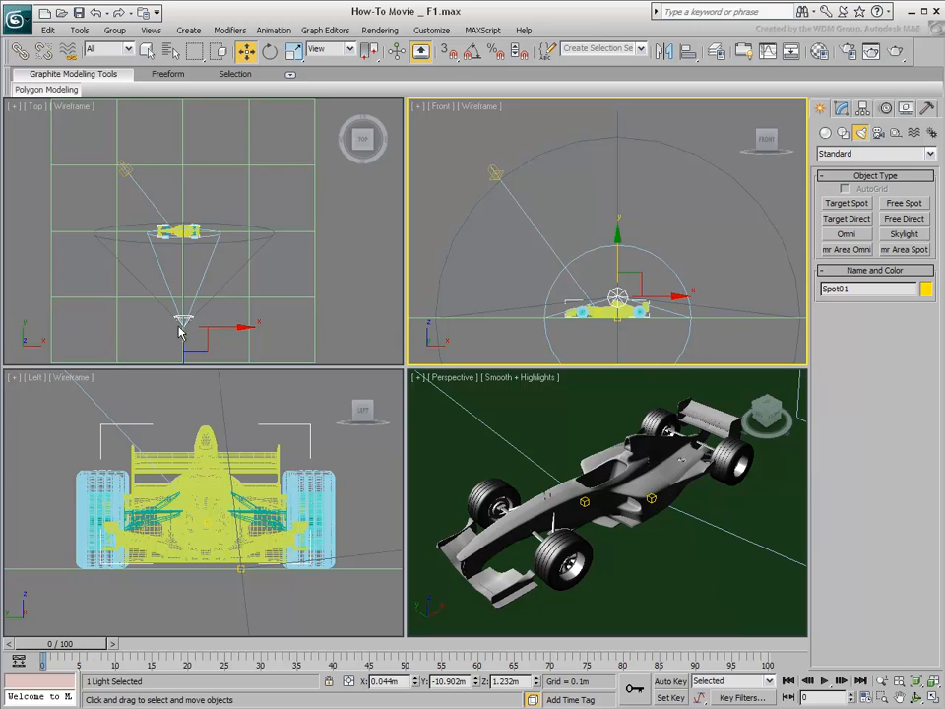
mouse_move(224, 323)
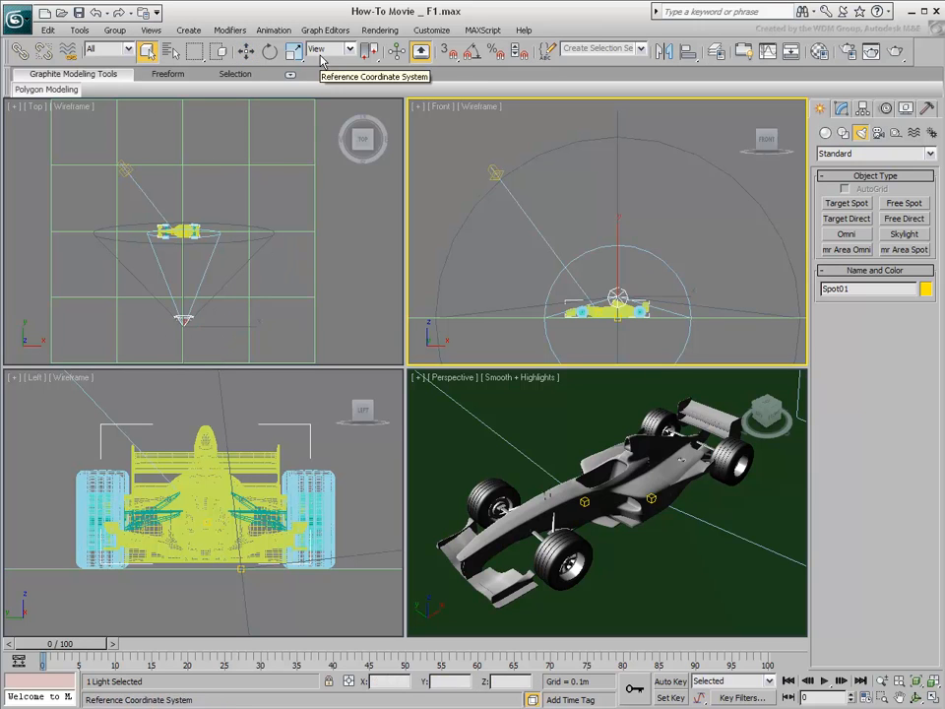
Switch the reference coordinate system to World and head to the Tools menu.
left_click(347, 49)
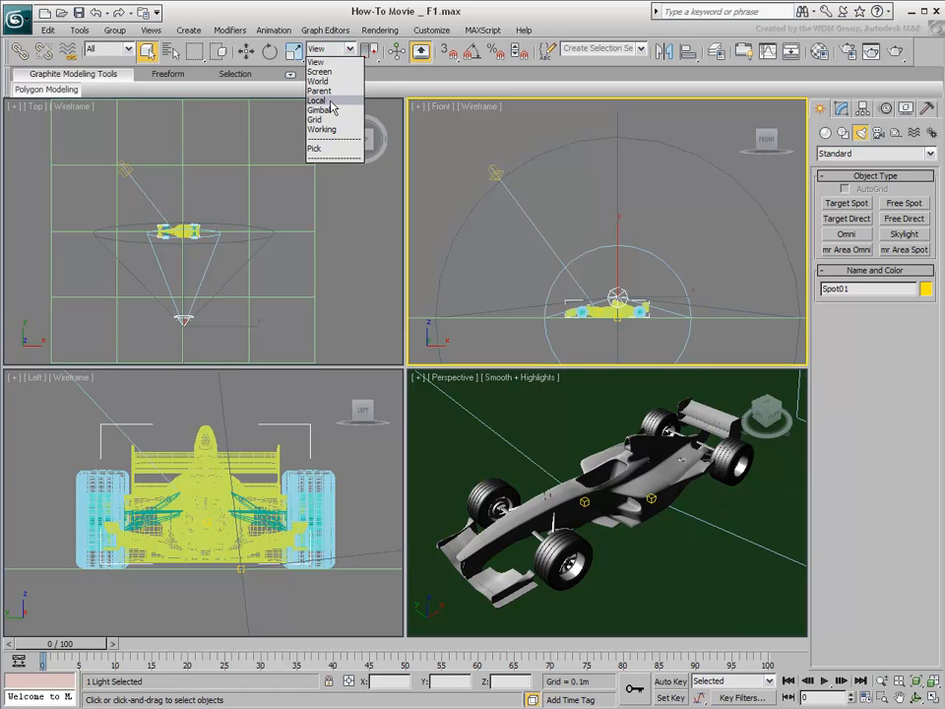
left_click(317, 81)
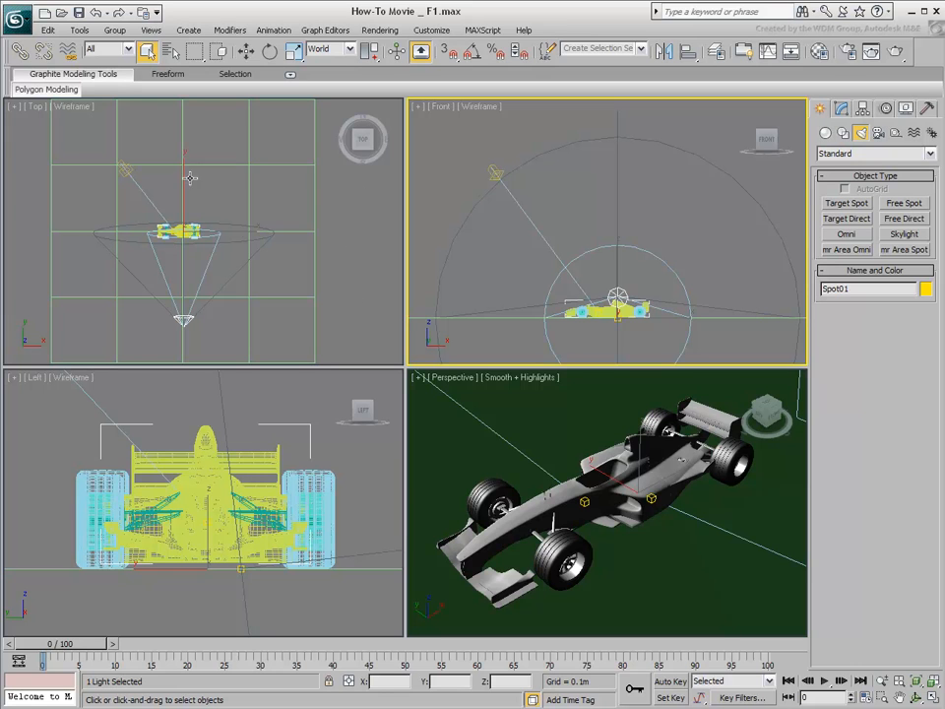
left_click(79, 29)
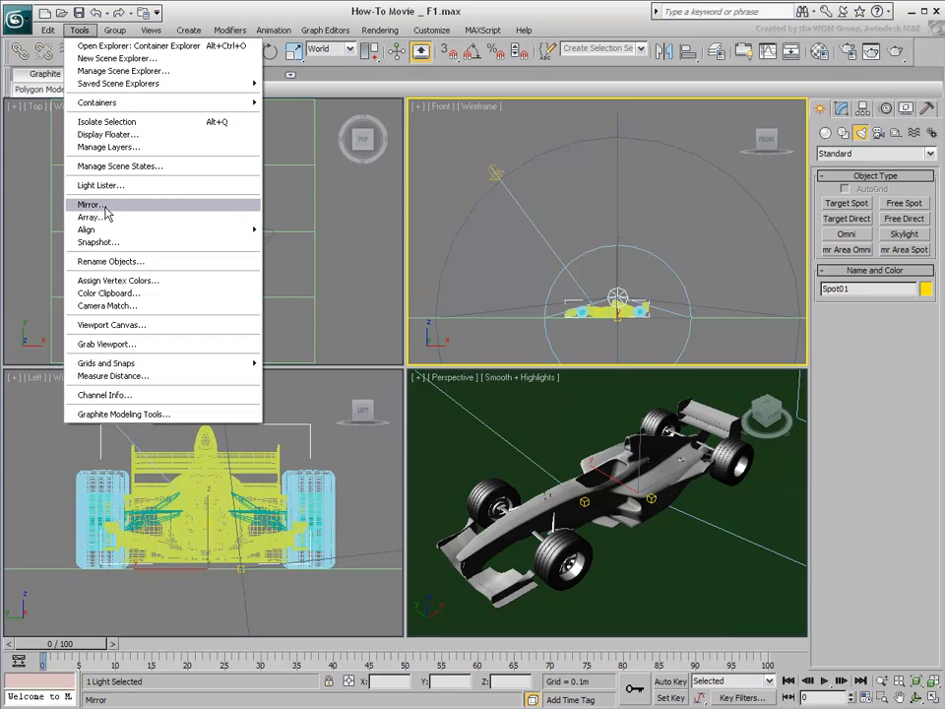
Array Spot01 around Z into twelve instanced spotlights ringing the car.
left_click(91, 217)
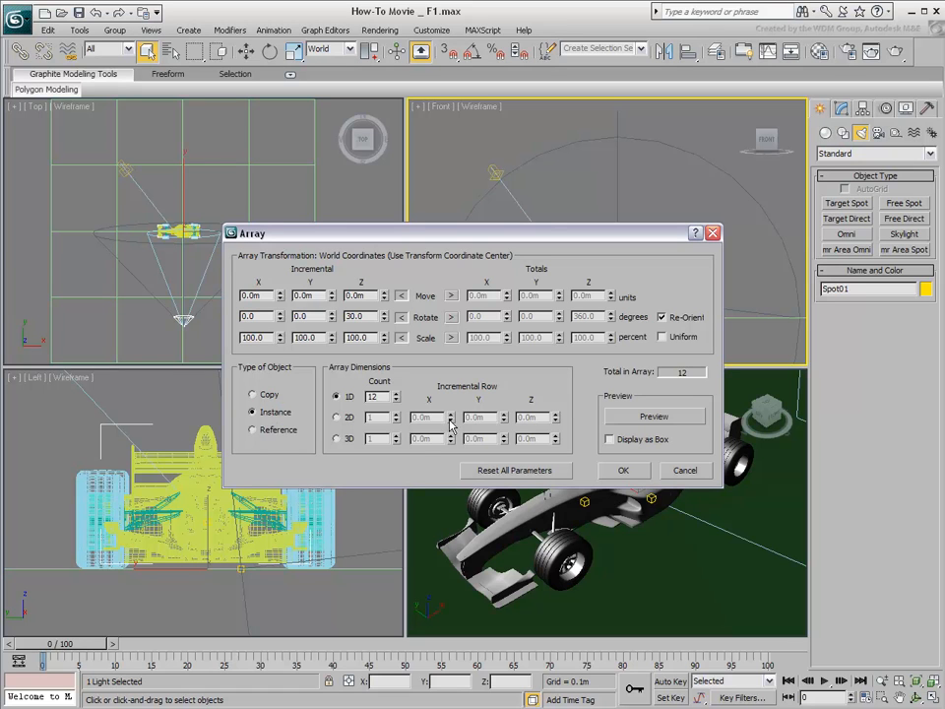
left_click(653, 416)
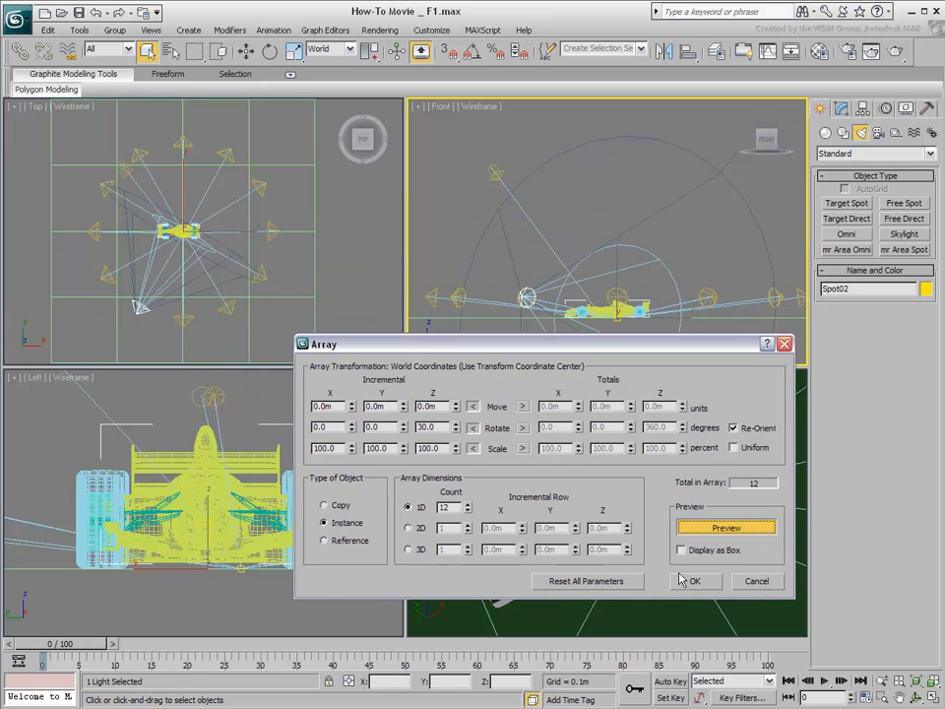
left_click(693, 579)
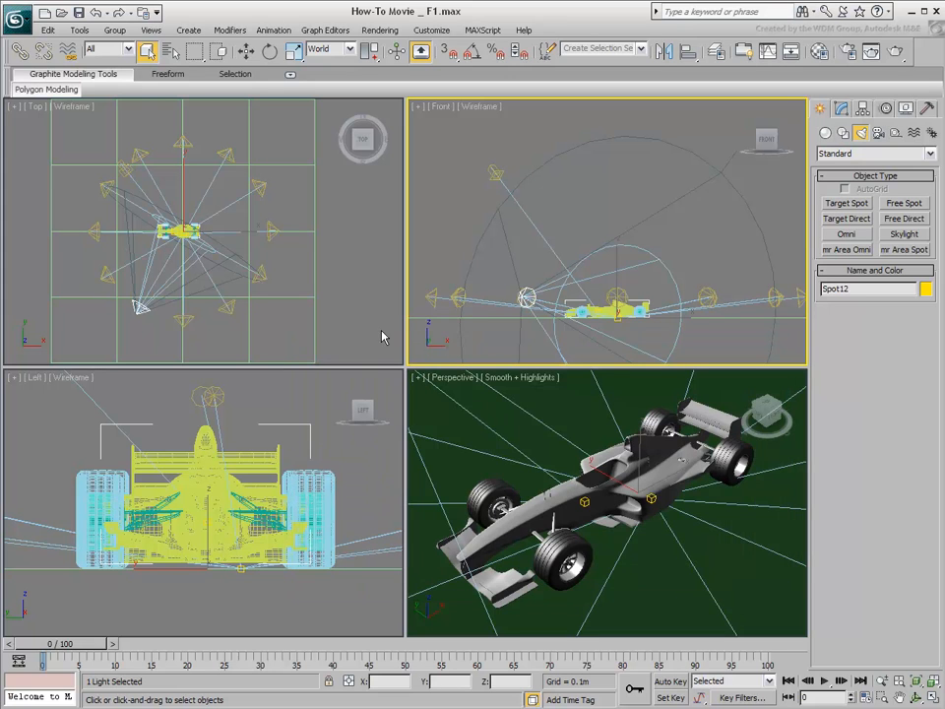
mouse_move(169, 51)
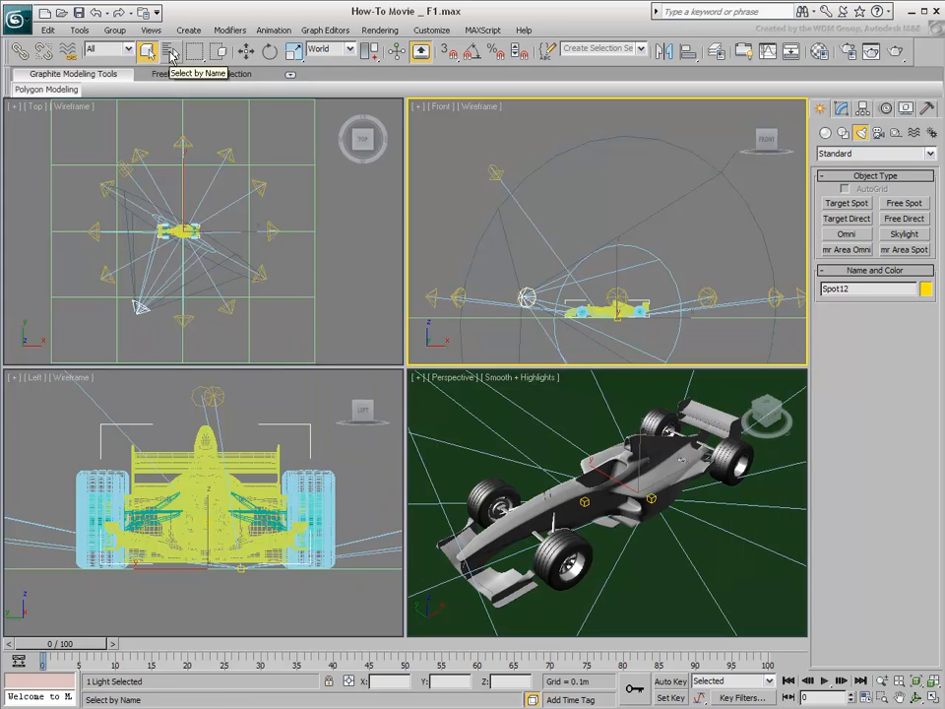
Select Spot01–Spot12 by name and clone them upward as a second instanced ring.
left_click(169, 51)
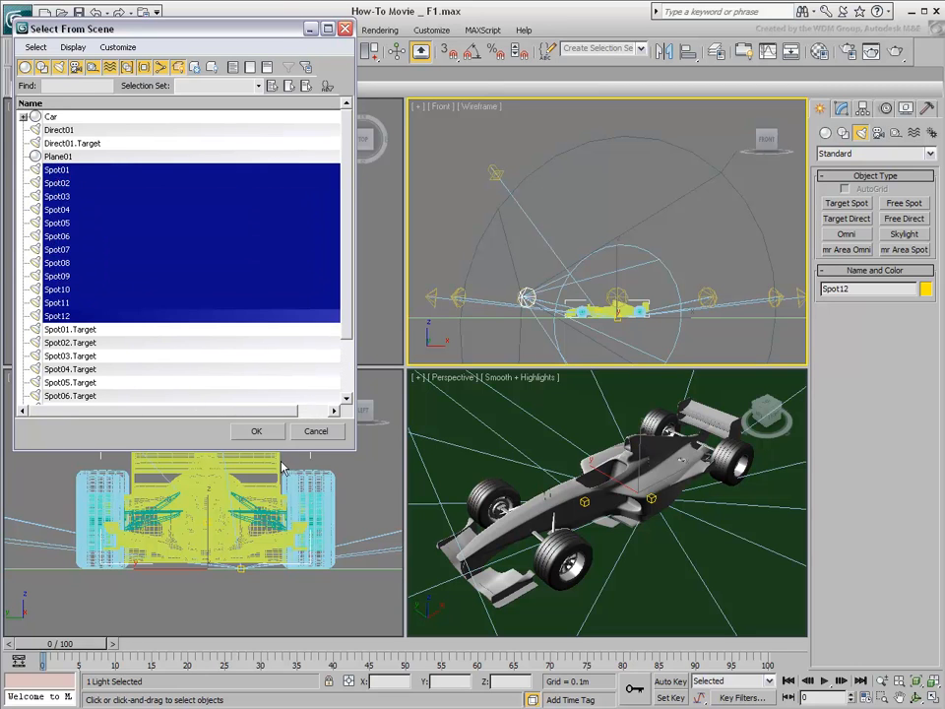
left_click(256, 431)
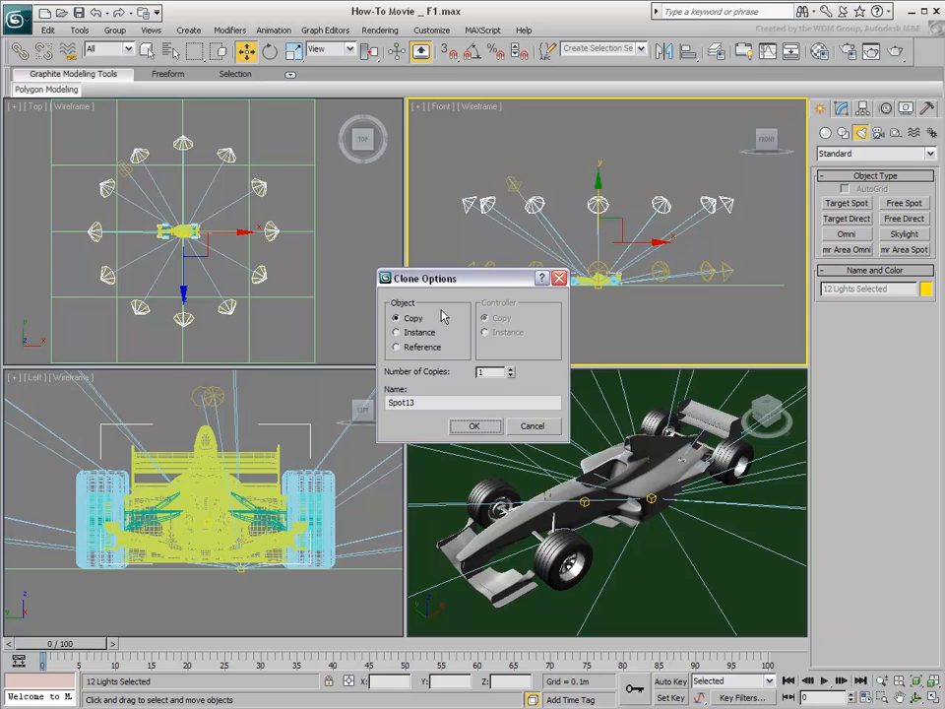
left_click(398, 331)
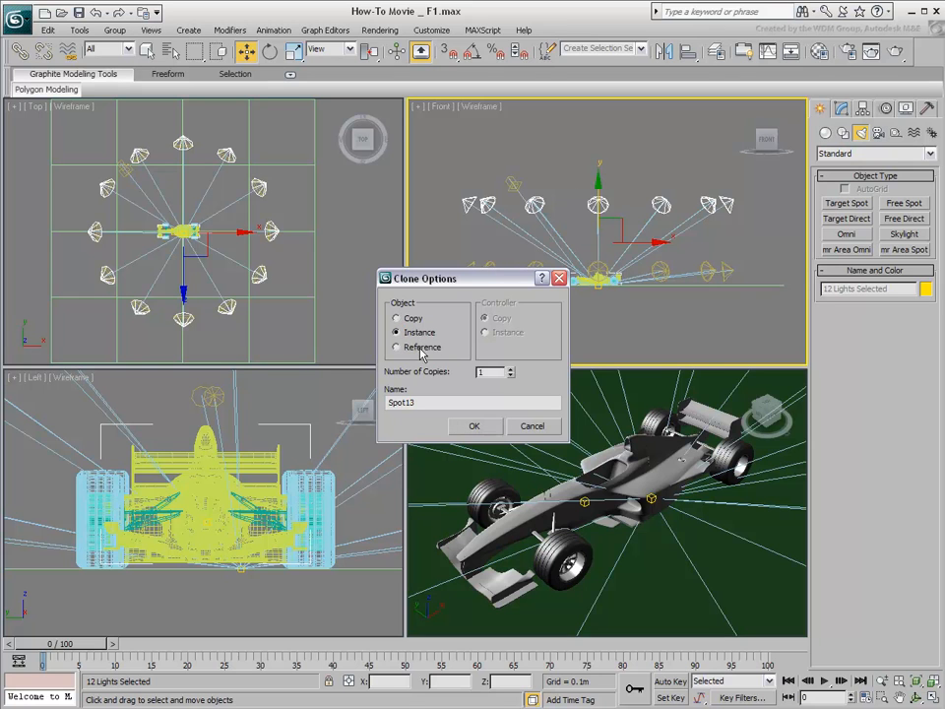
left_click(475, 425)
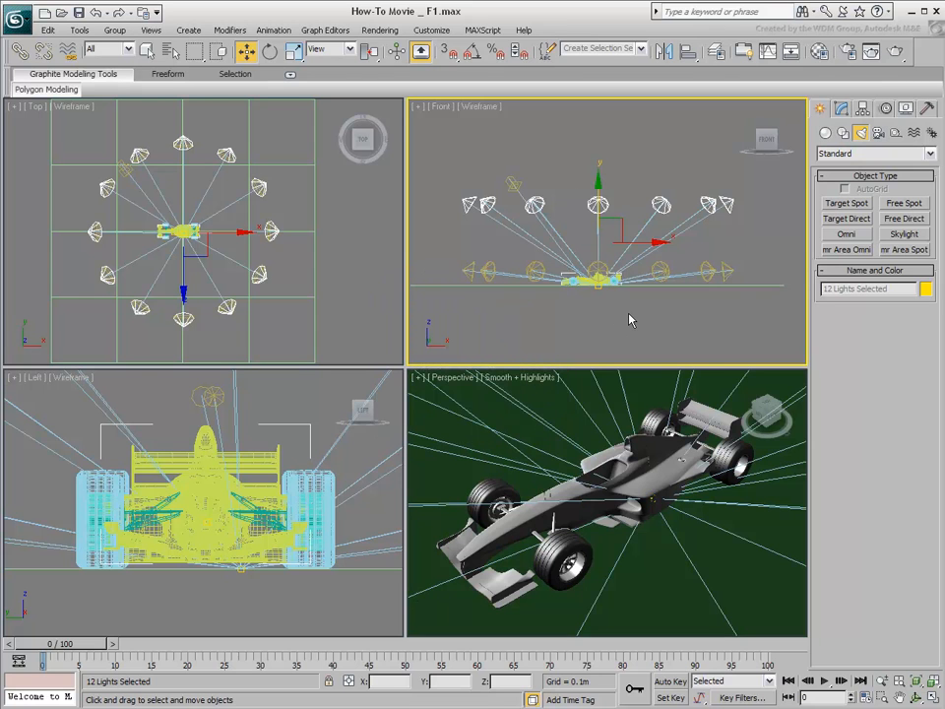
Scale the raised ring of twelve spotlights inward so the dome sits tighter above the car.
left_click(293, 51)
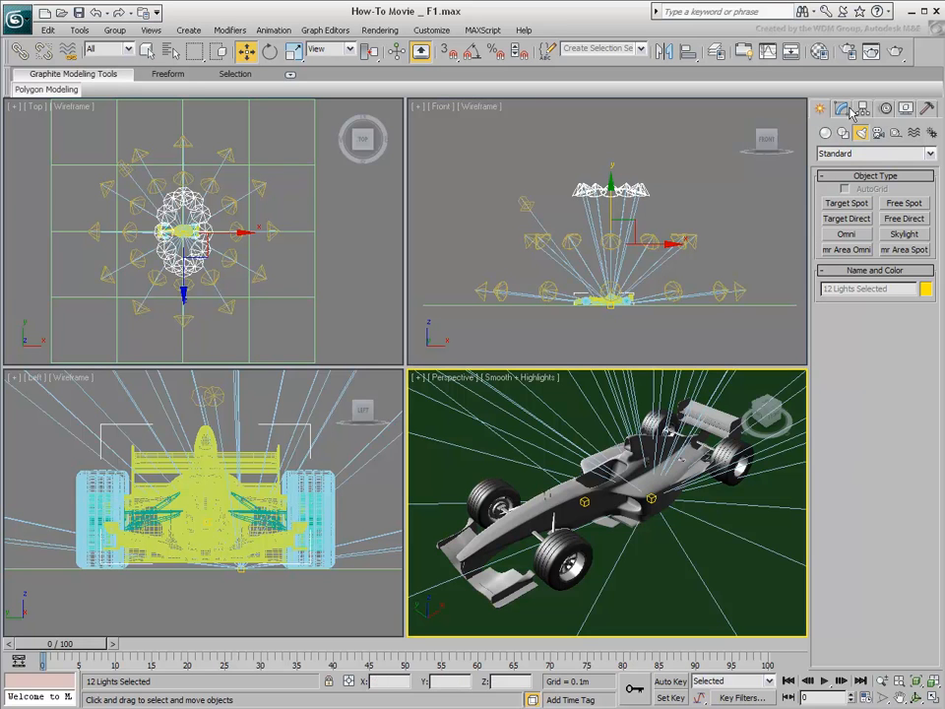
Render the Perspective view of the car under the spotlight dome and clone the frame for comparison.
left_click(851, 110)
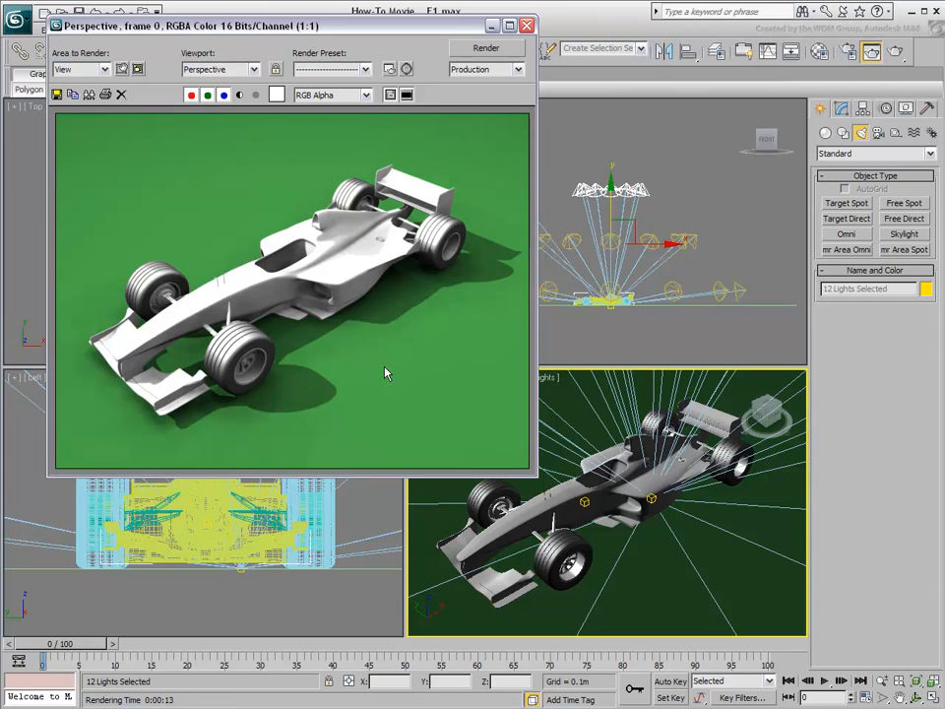
mouse_move(414, 363)
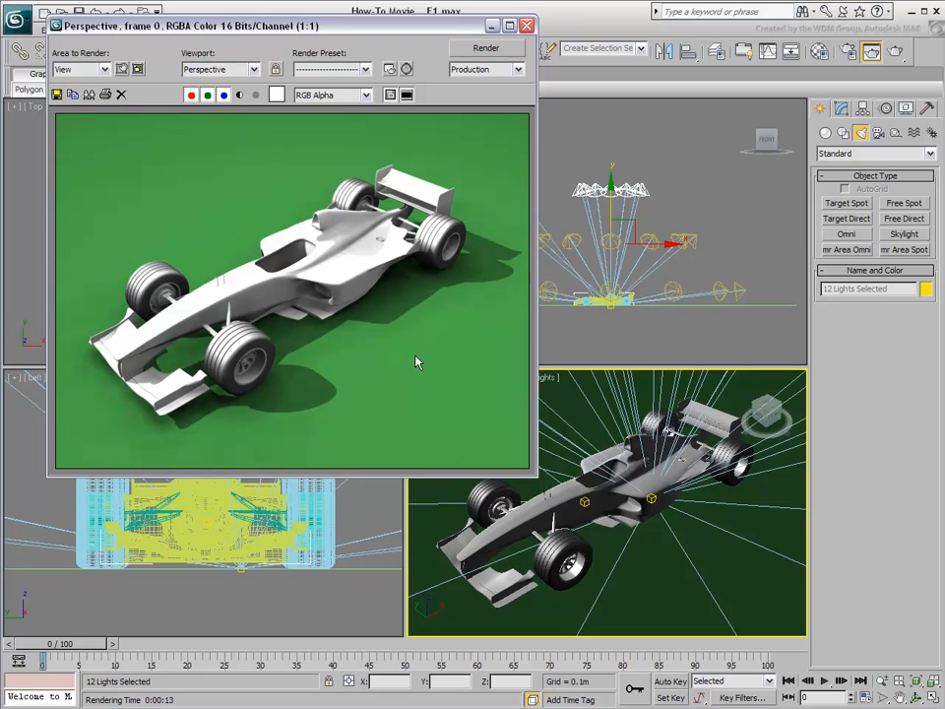
mouse_move(697, 240)
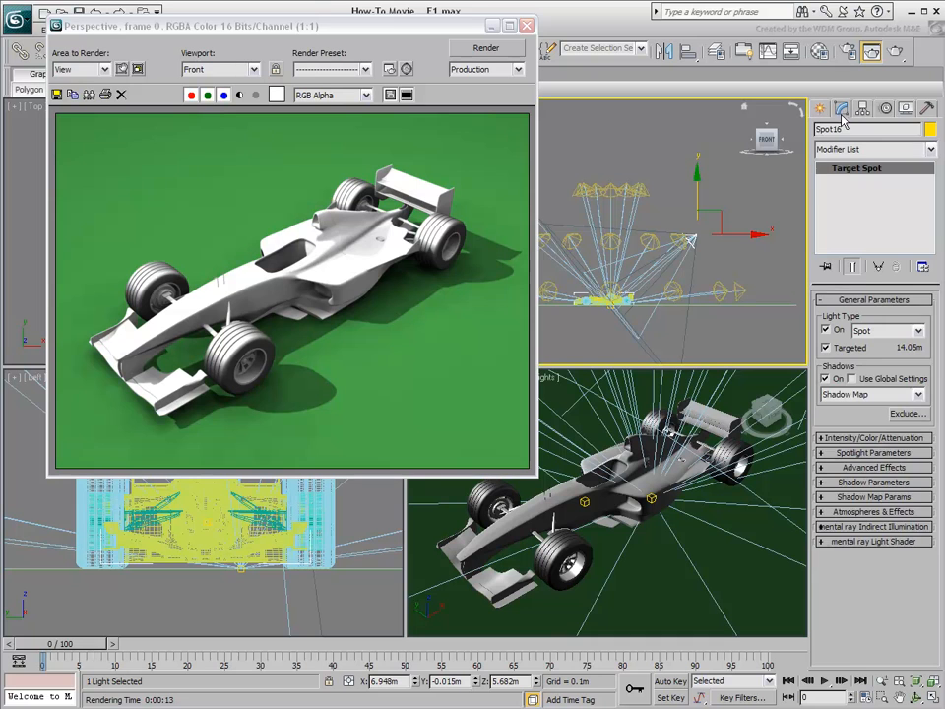
left_click(875, 437)
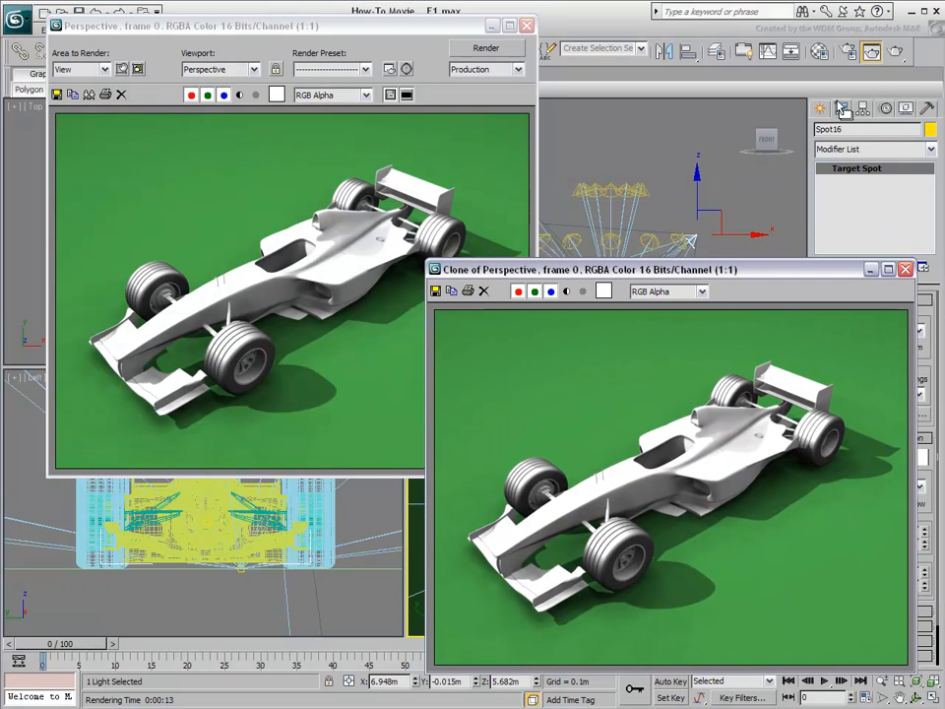
left_click(484, 47)
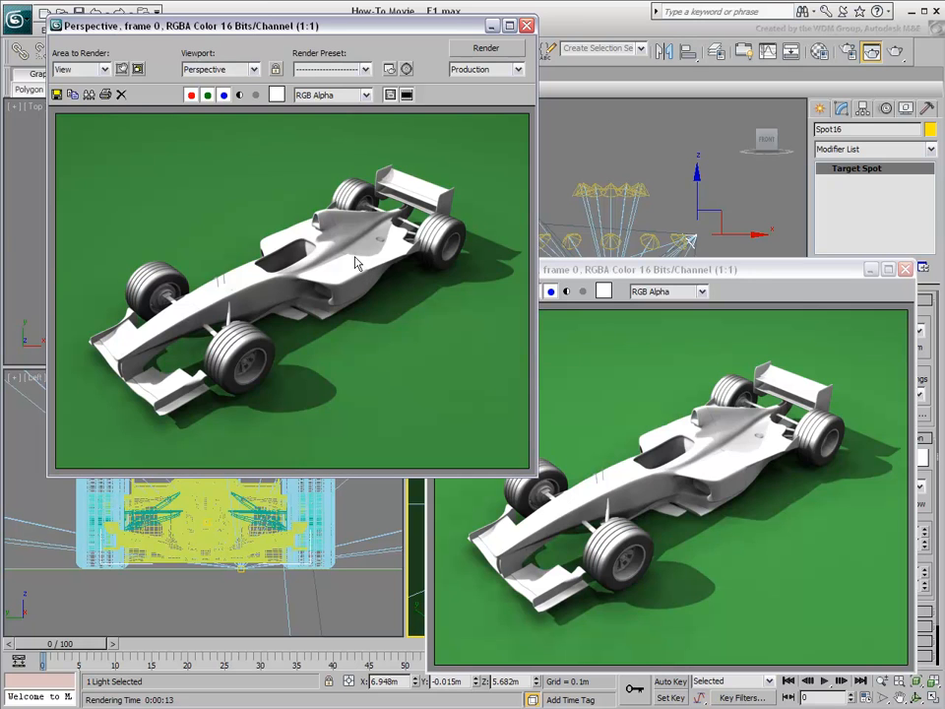
mouse_move(725, 457)
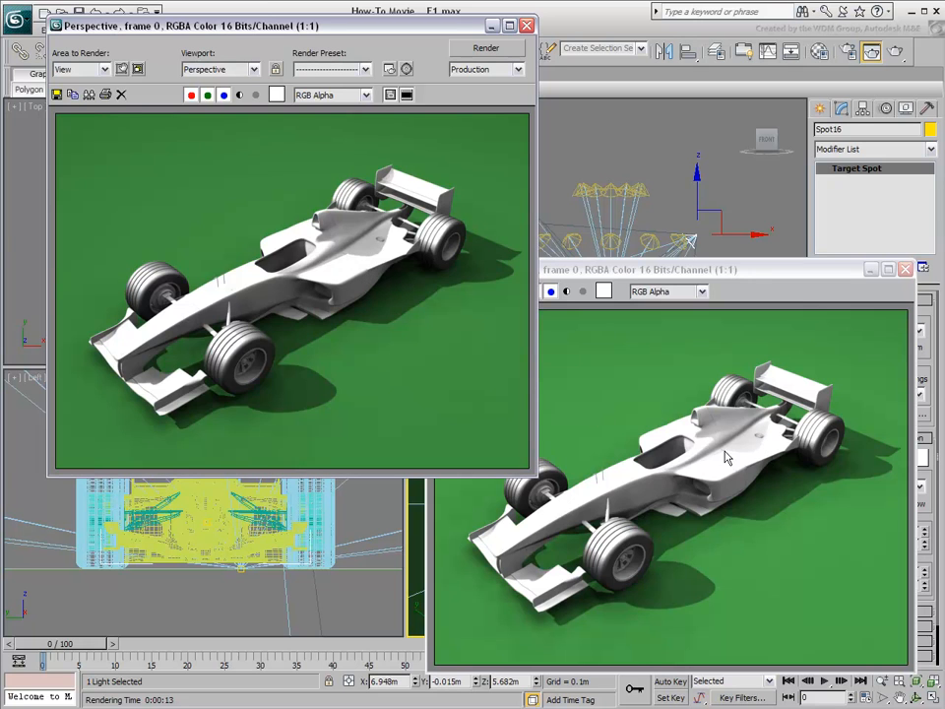
mouse_move(823, 600)
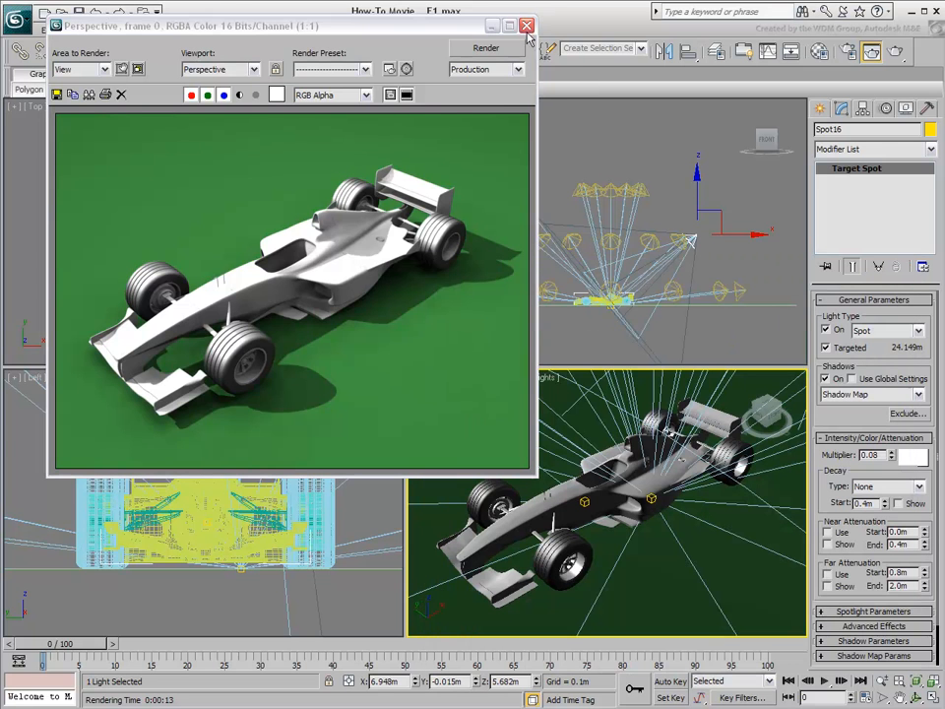
Close the render window and, with Sky01 lighting the car, bring up Render Setup.
left_click(525, 25)
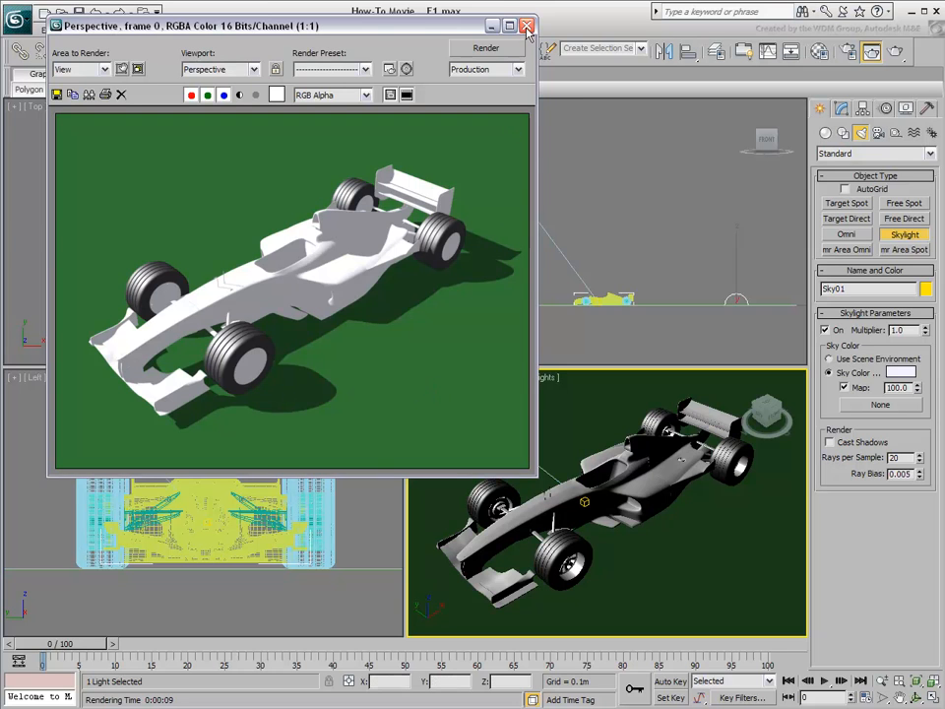
left_click(527, 26)
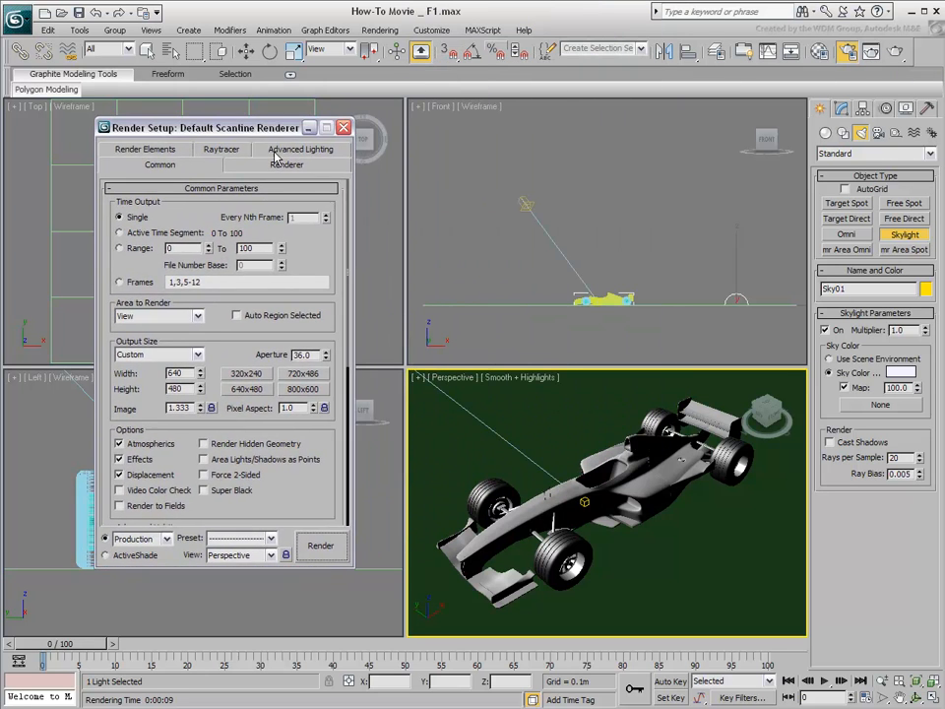
Choose Light Tracer as the advanced lighting method with 50 rays per sample and start a render.
left_click(300, 150)
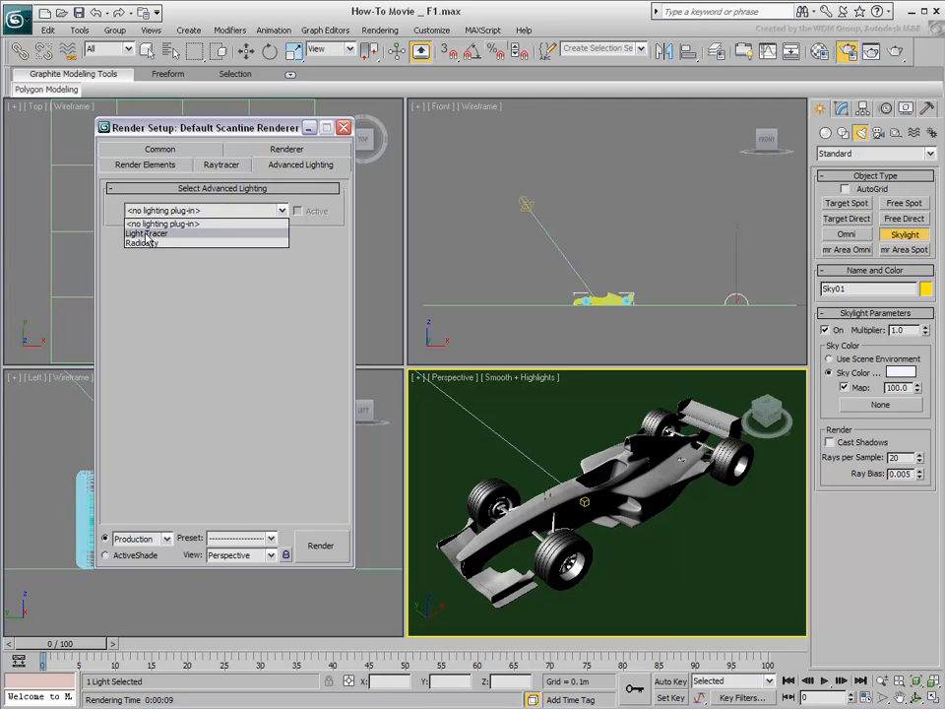
left_click(161, 232)
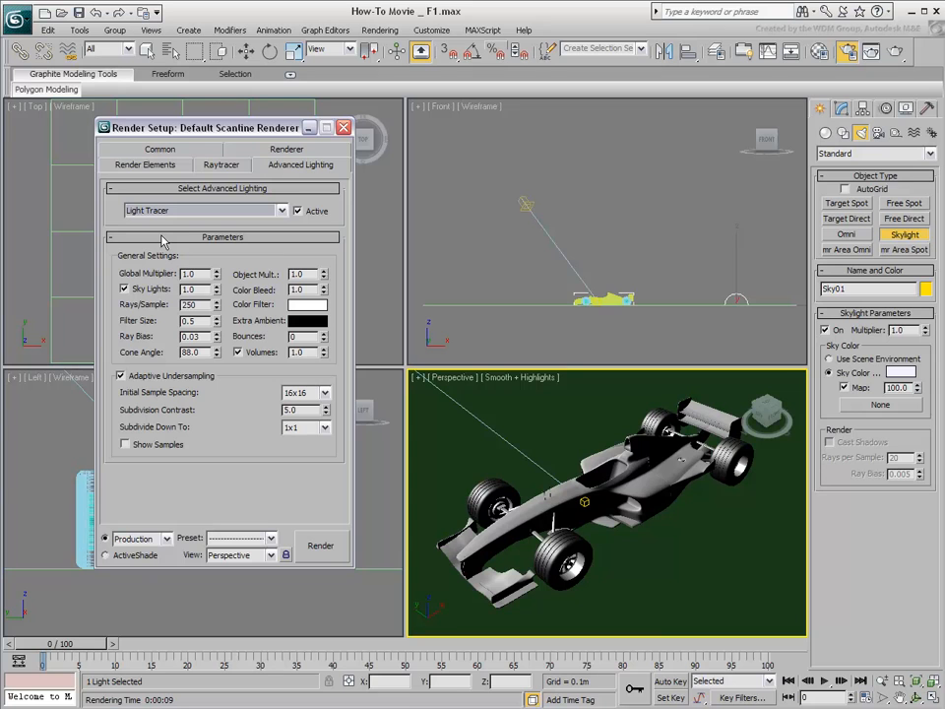
mouse_move(155, 284)
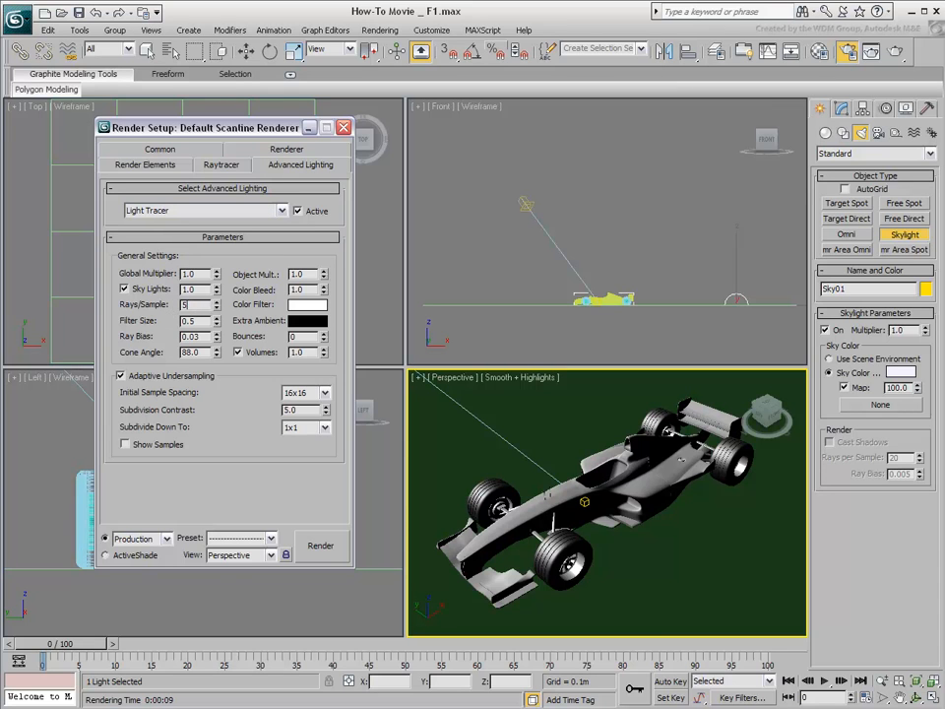
type("50")
left_click(303, 290)
type("3")
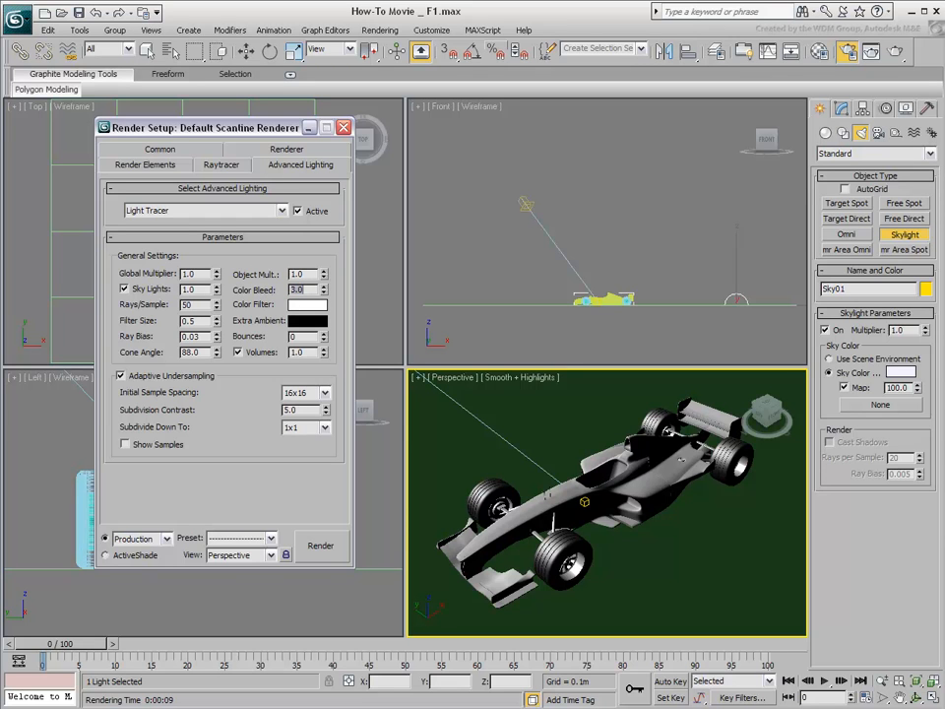
mouse_move(272, 304)
type("2")
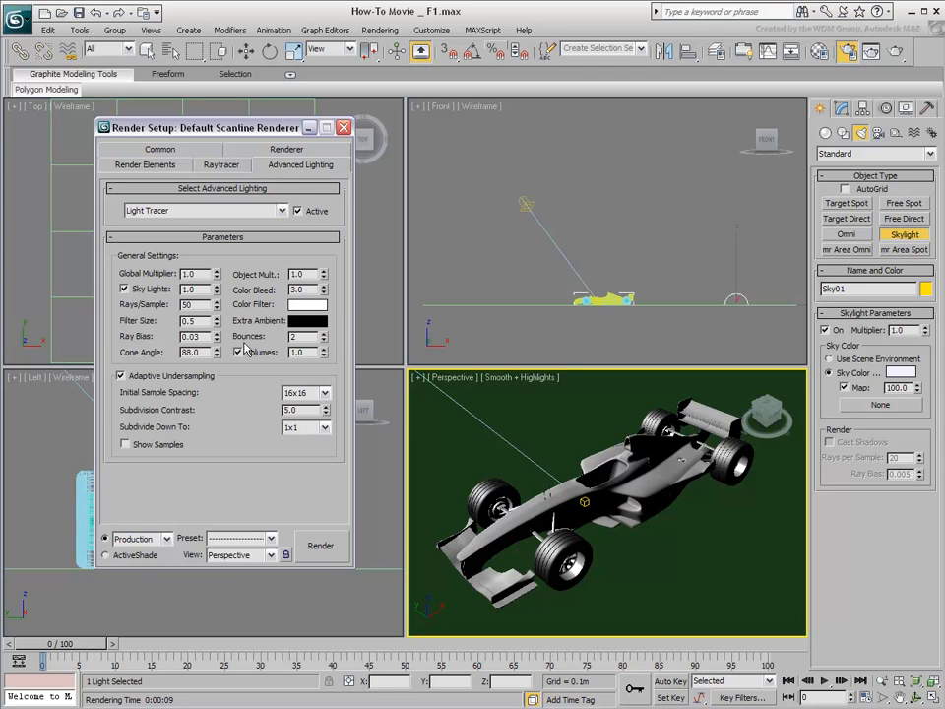
mouse_move(263, 350)
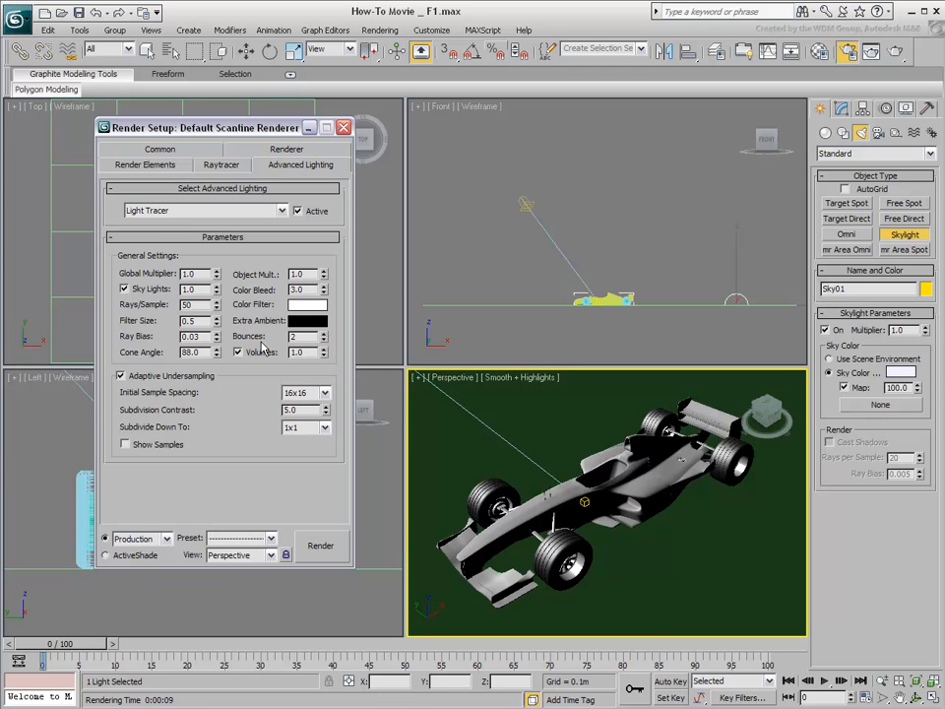
left_click(319, 545)
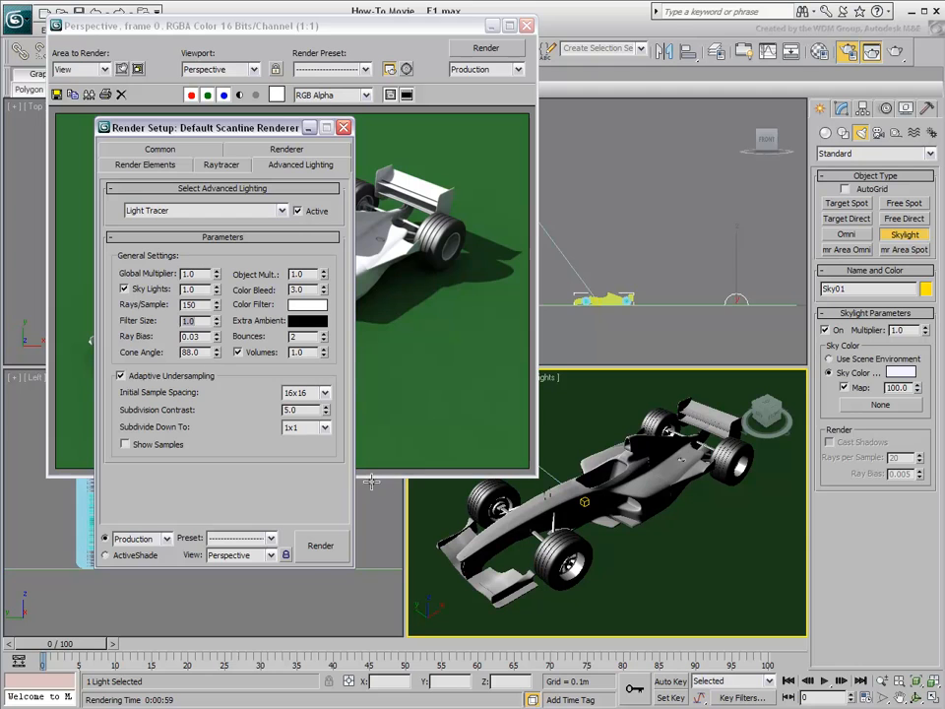
Render the car again with Skylight and Light Tracer global illumination.
left_click(319, 545)
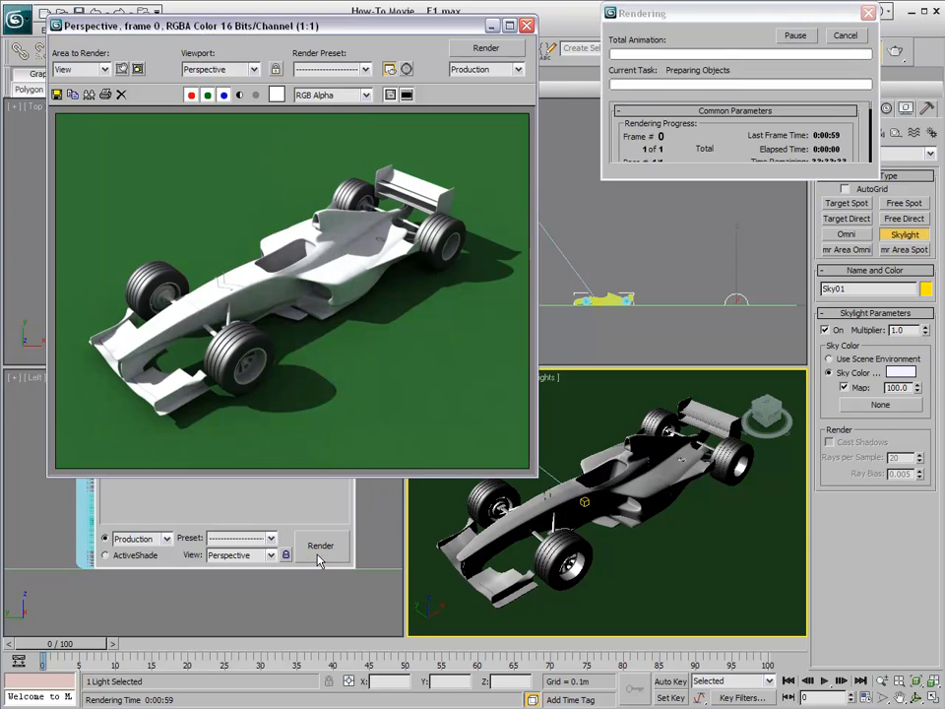